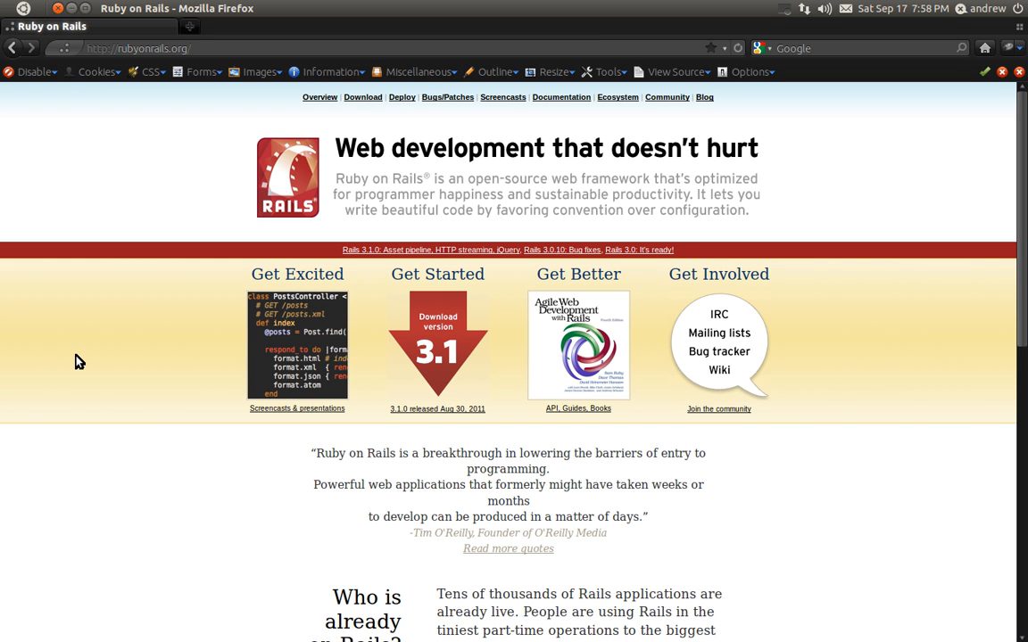
mouse_move(453, 321)
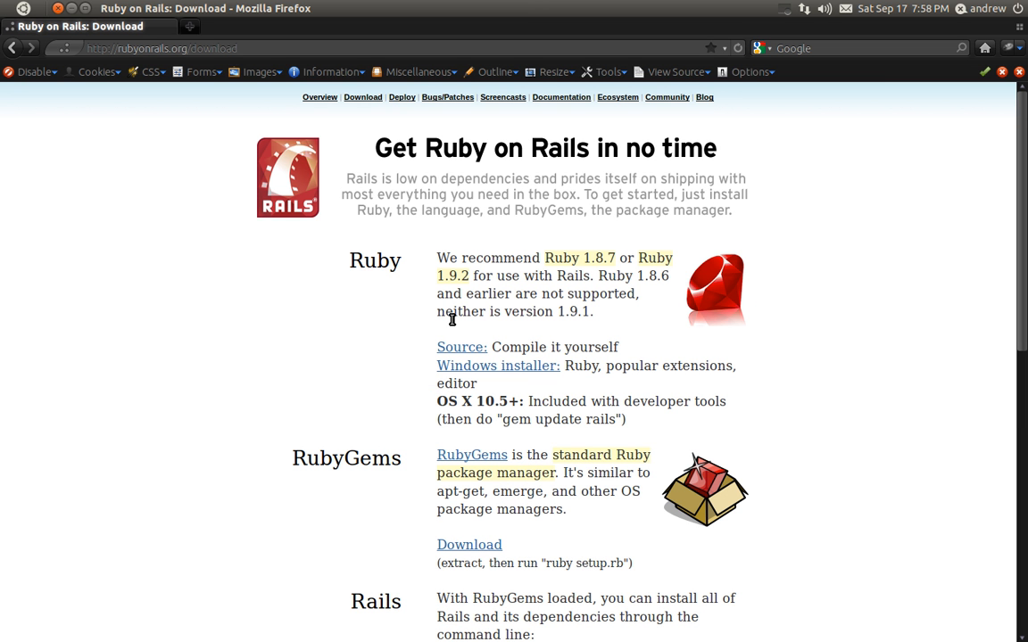
- Scroll through the Ruby, RubyGems and Rails install instructions and back to the top
scroll(down, 3)
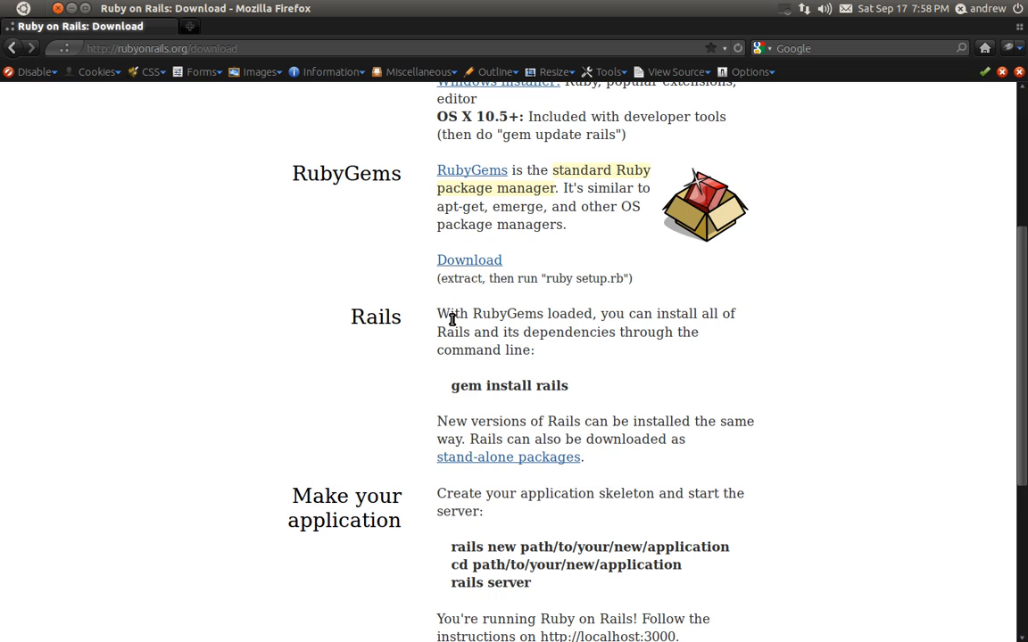
scroll(up, 3)
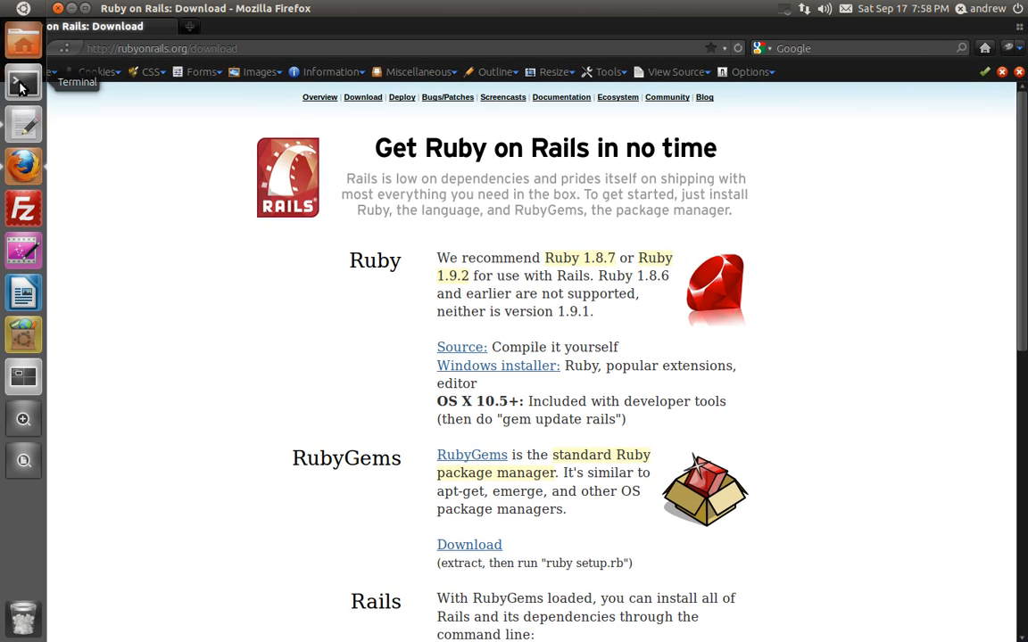
- In a new Terminal, cd into rortutorials and run 'rails new blog'
click(22, 82)
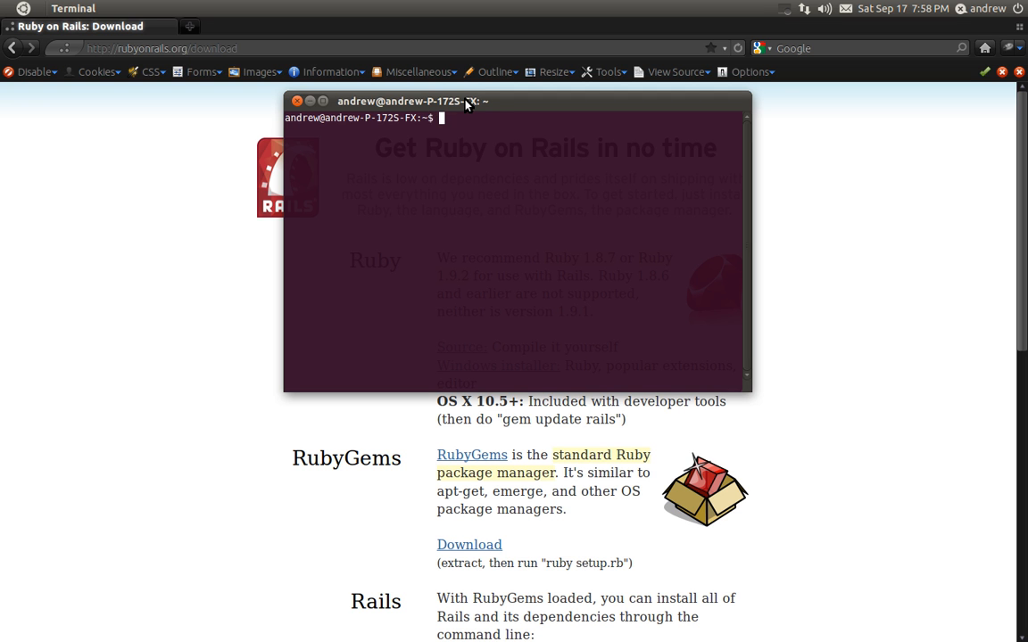
text(cd)
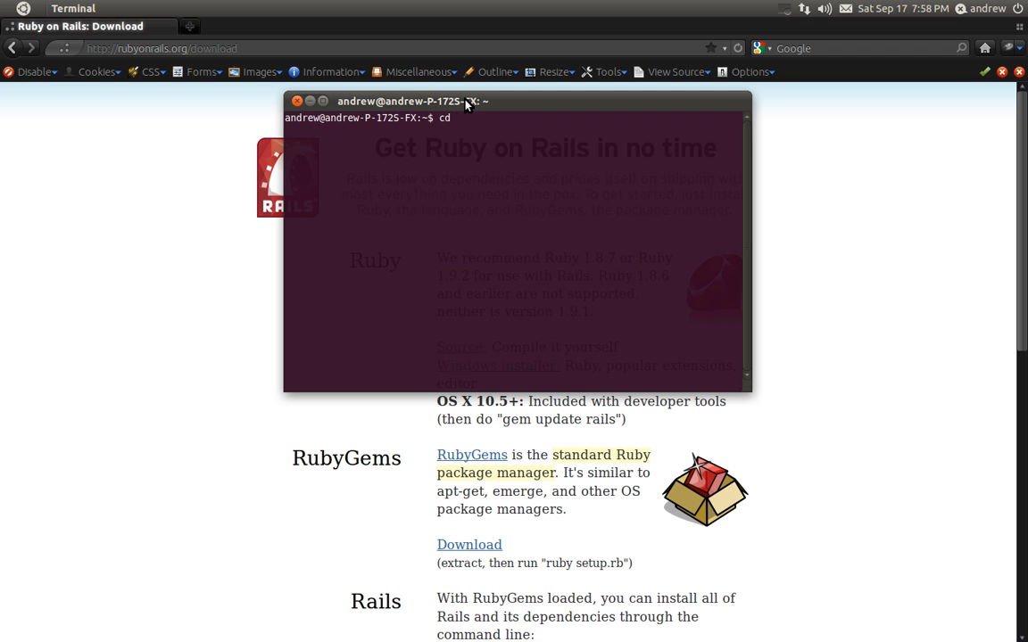
text(rortutorials)
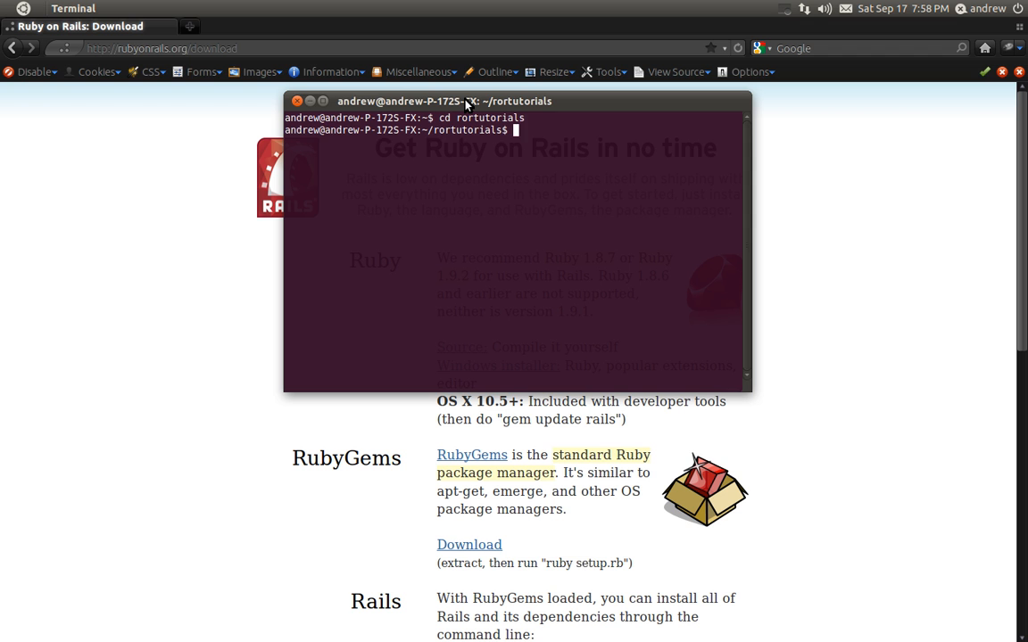
text(rails new)
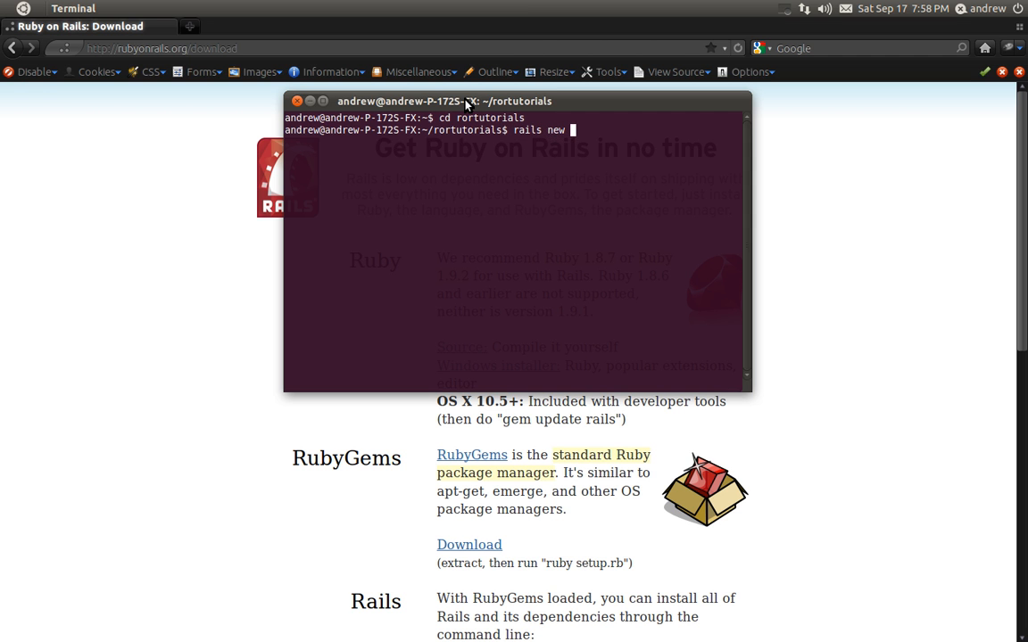
text(blog)
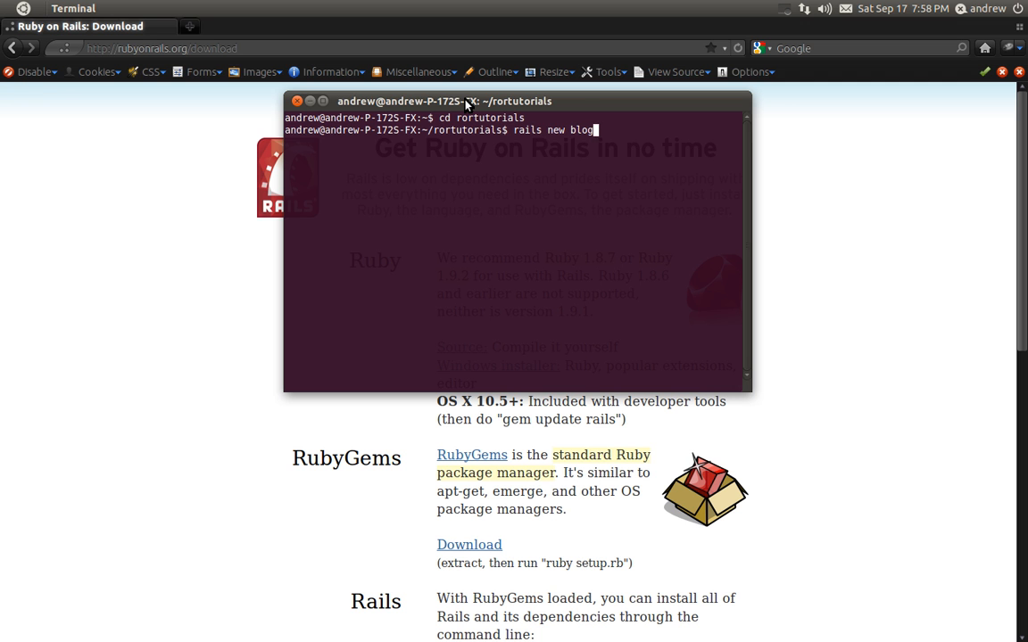
key(Return)
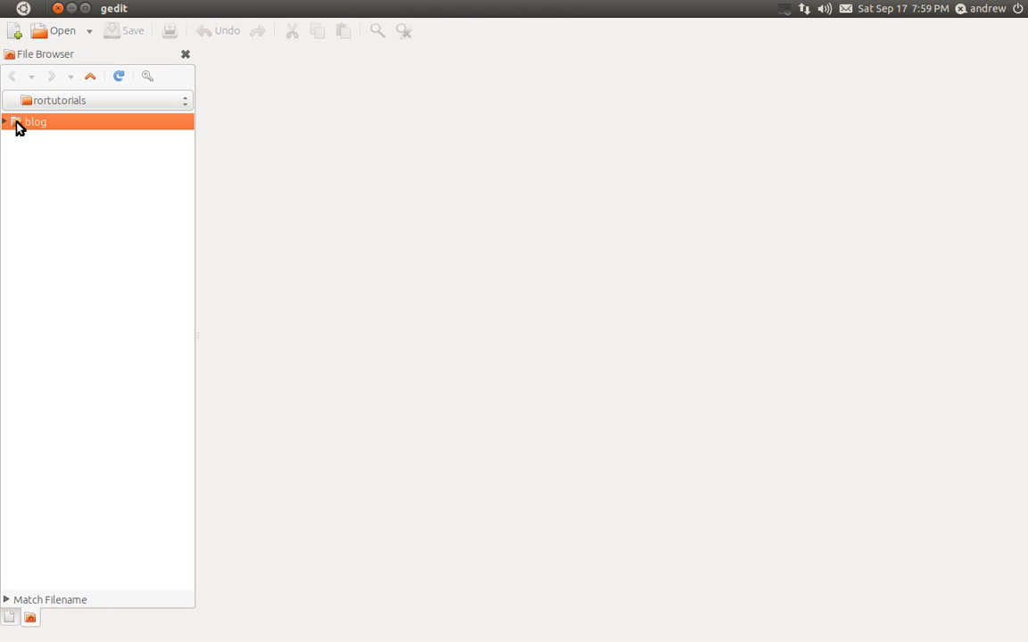
- Expand the blog folder, view its Gemfile, then close the Gemfile tab
click(8, 122)
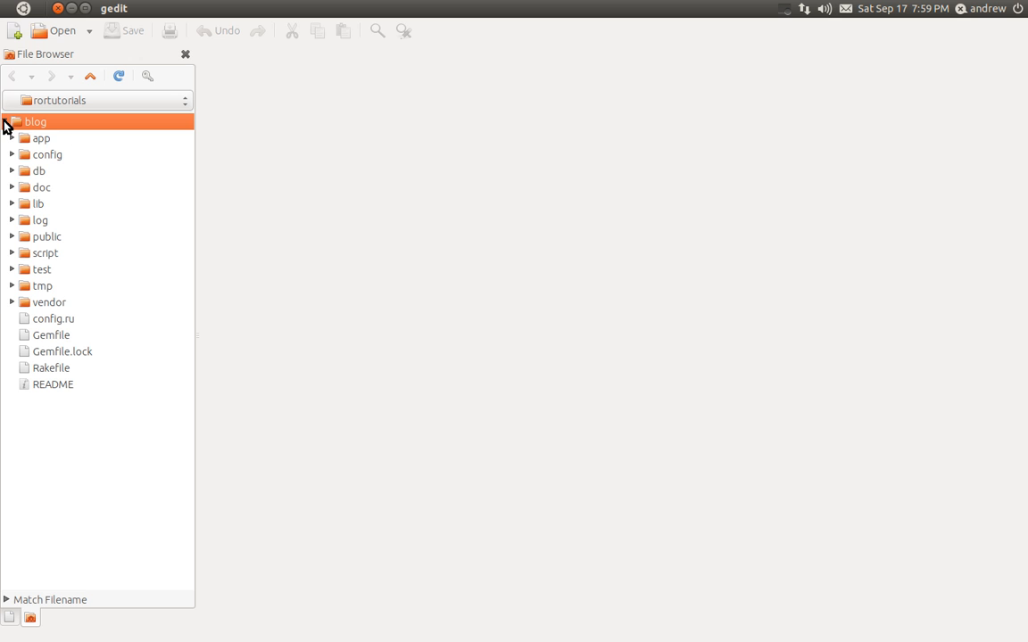
mouse_move(75, 354)
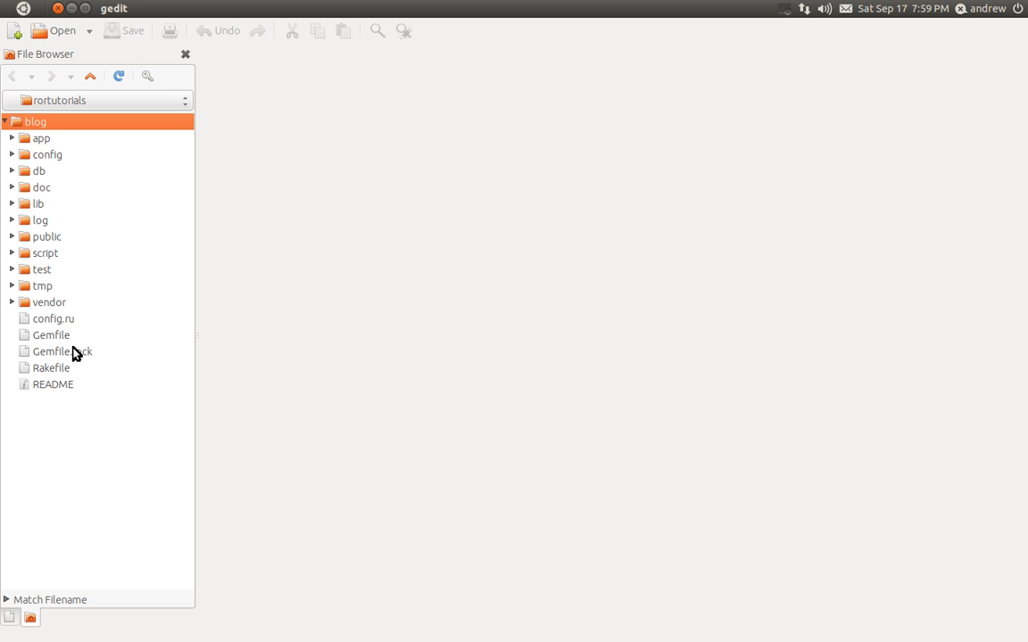
click(50, 335)
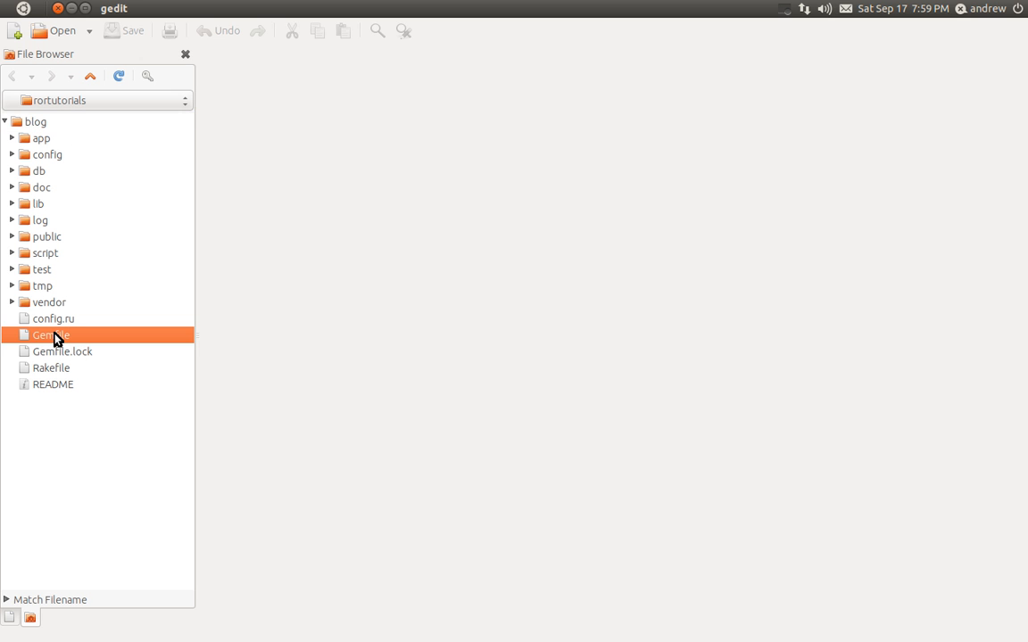
double_click(50, 335)
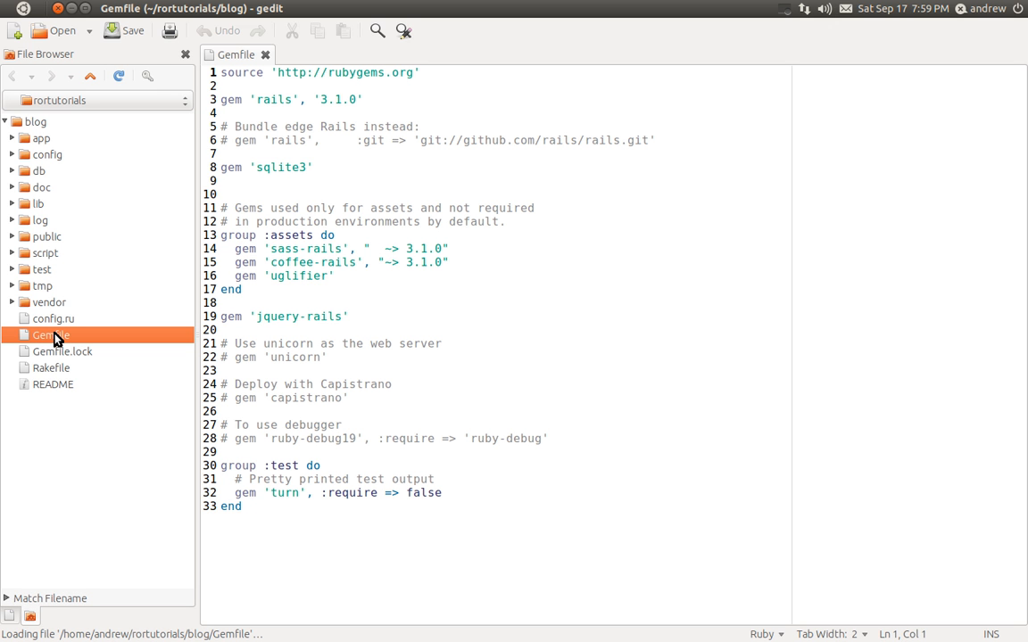
mouse_move(335, 207)
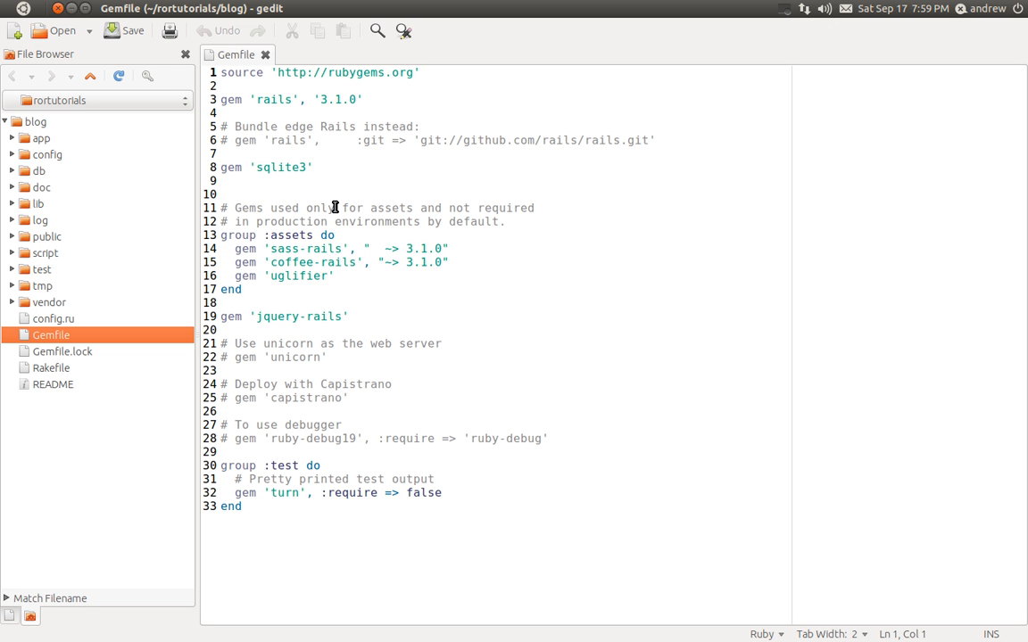
click(264, 53)
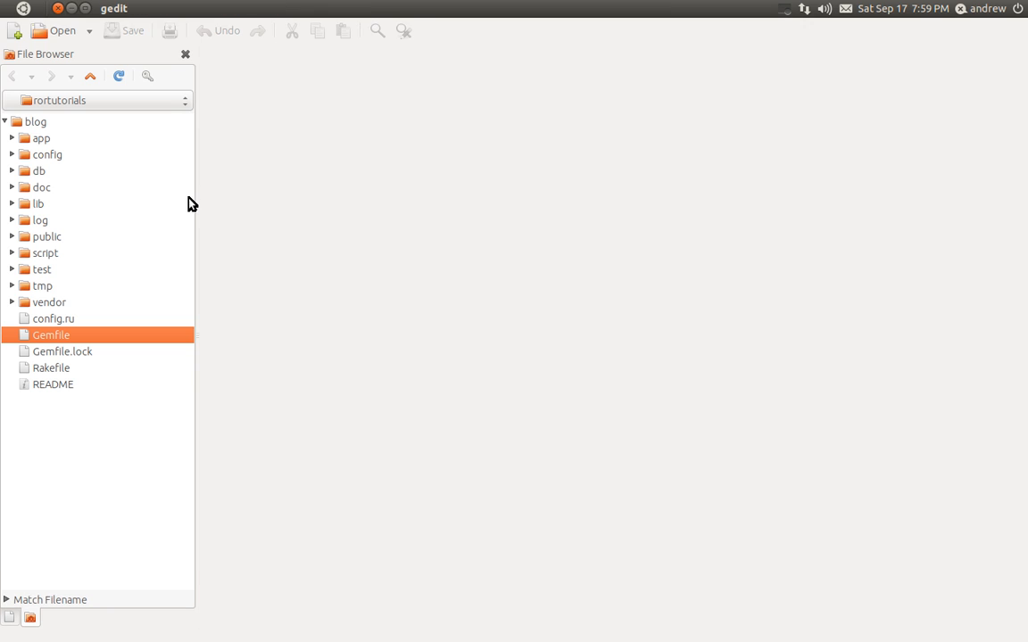
mouse_move(56, 304)
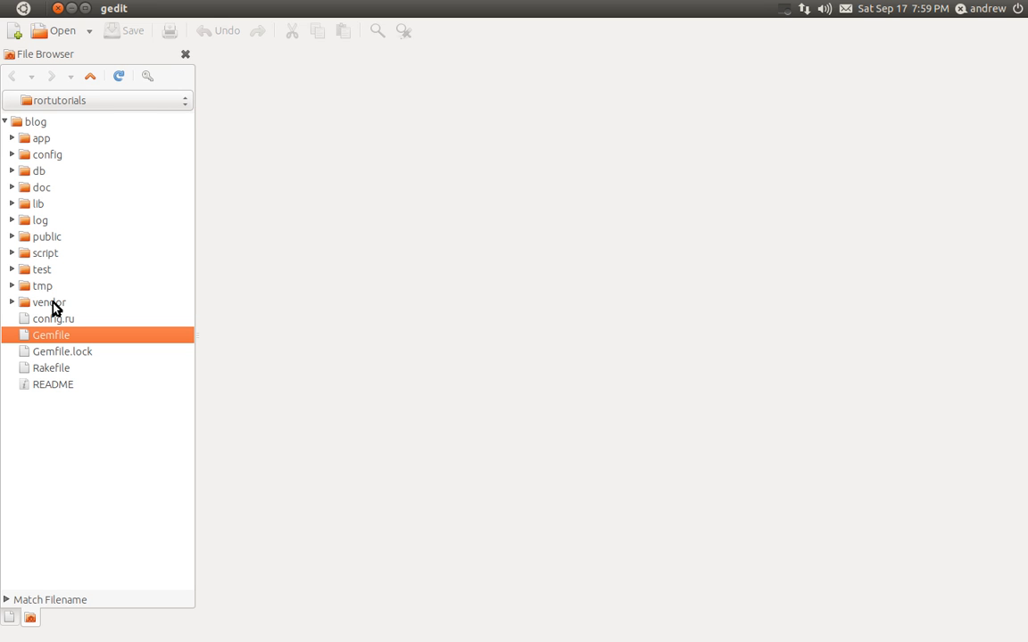
- Expand the app folder and its assets subfolder down to images
click(41, 139)
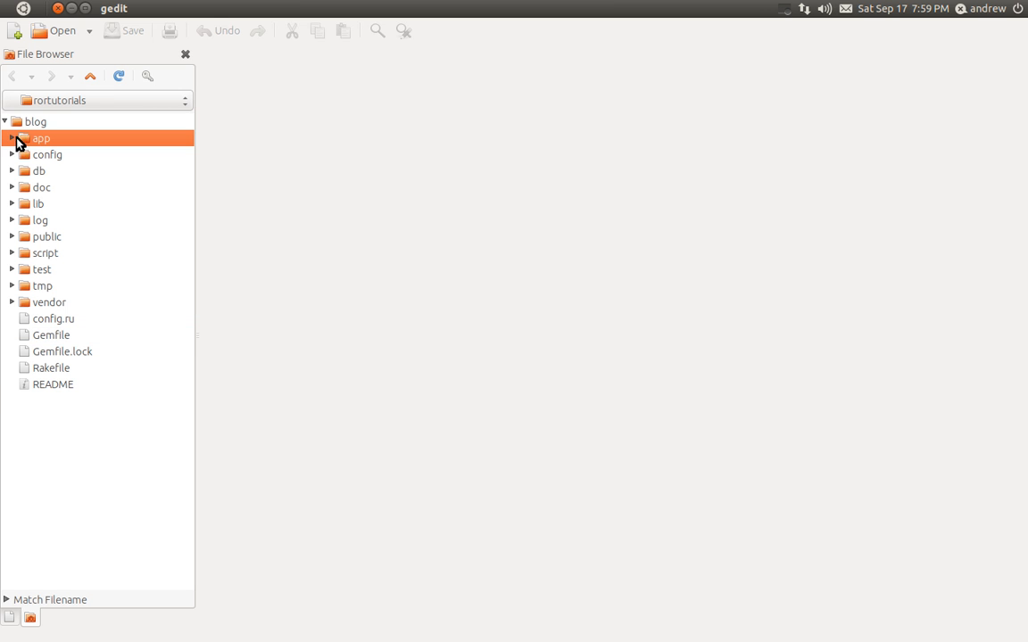
click(12, 137)
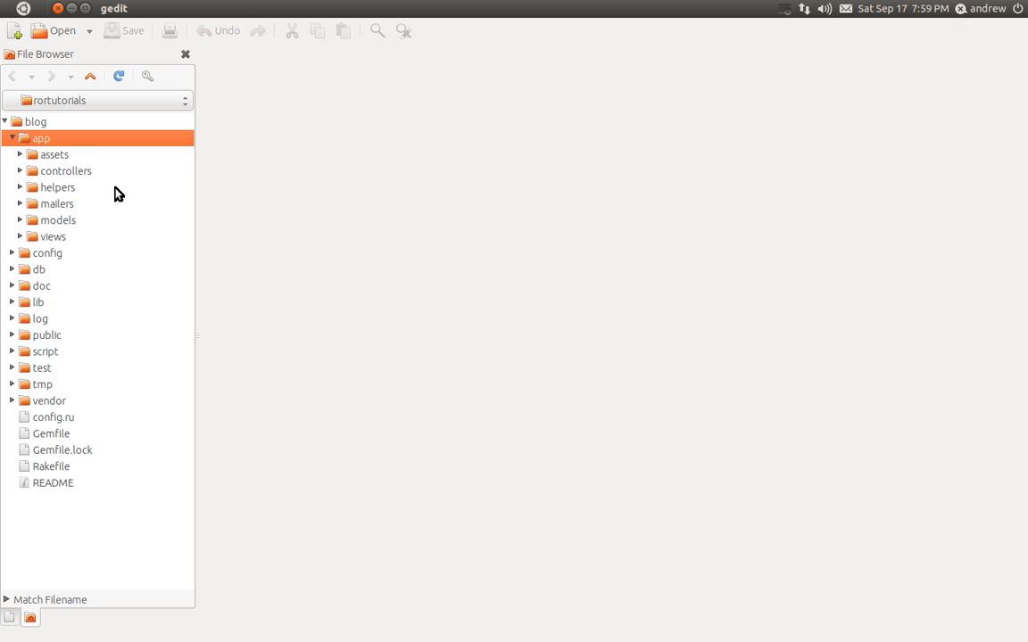
click(28, 153)
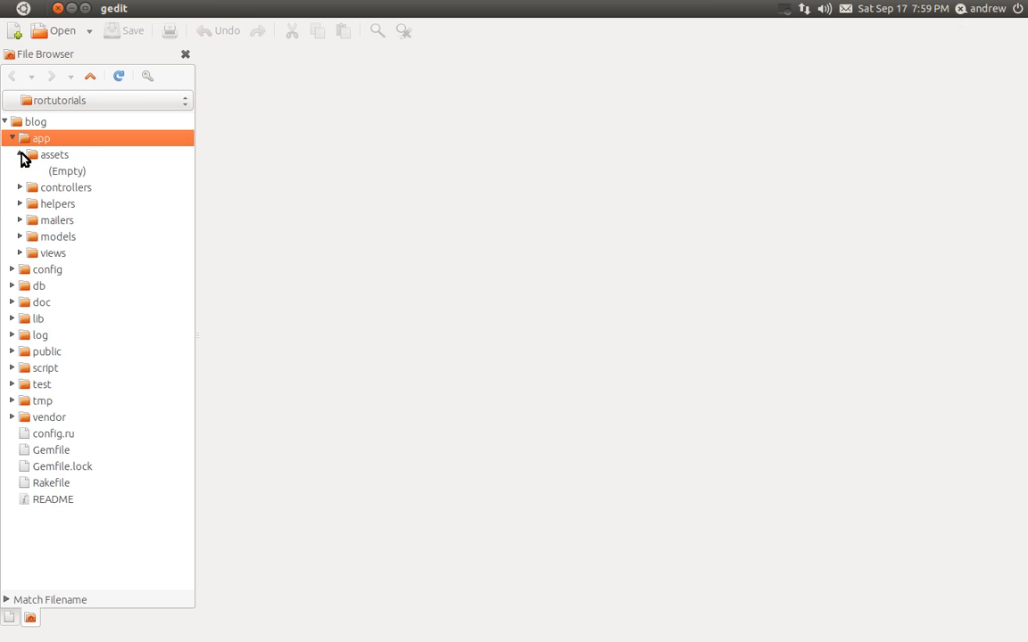
click(30, 154)
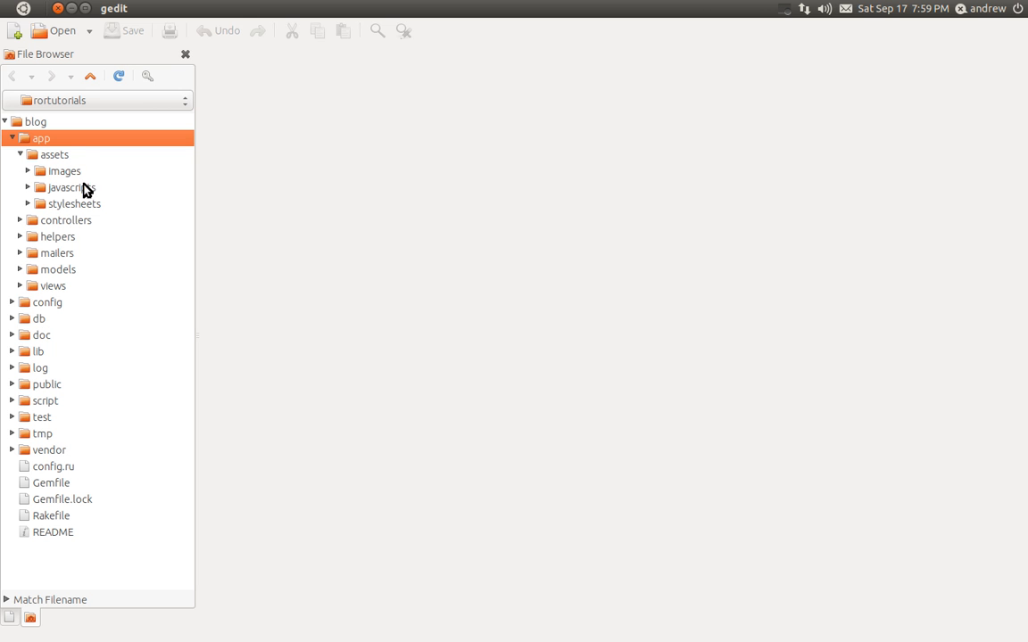
mouse_move(81, 192)
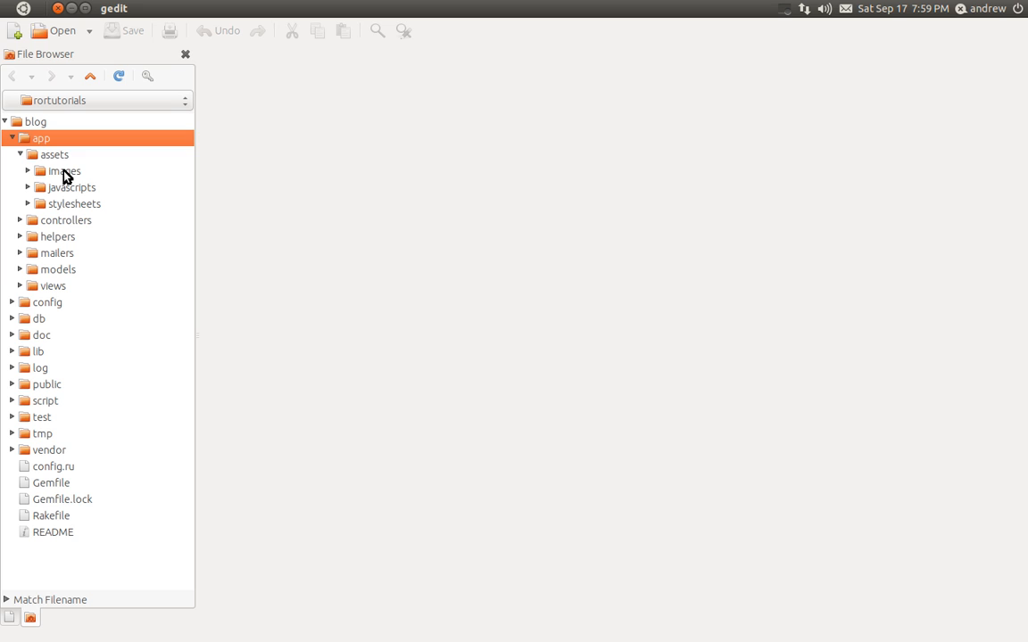
click(62, 172)
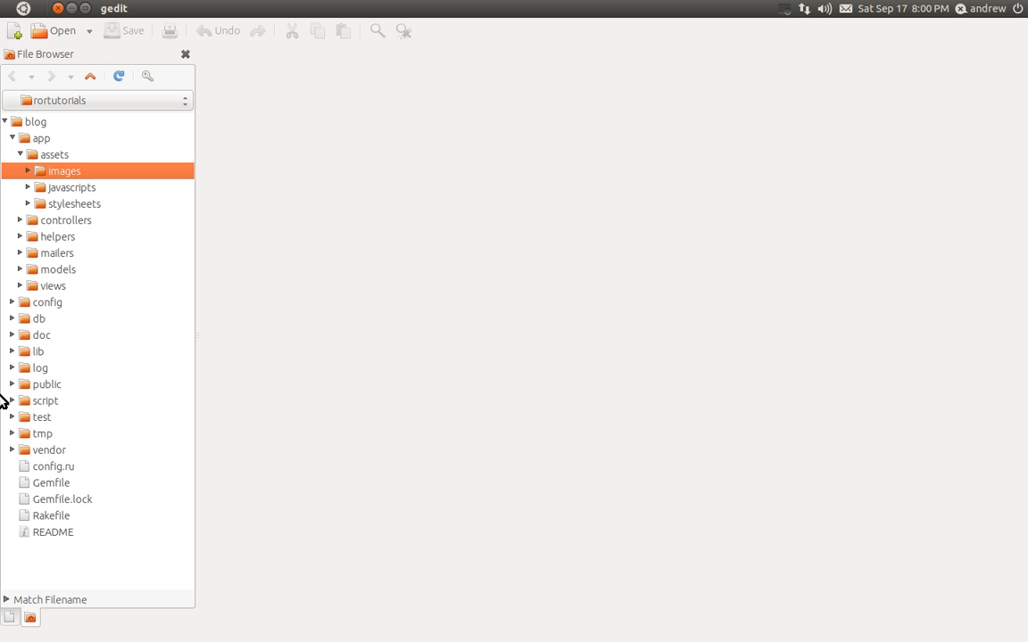
- Expand the public folder to reveal its error pages, index.html and robots.txt
click(13, 384)
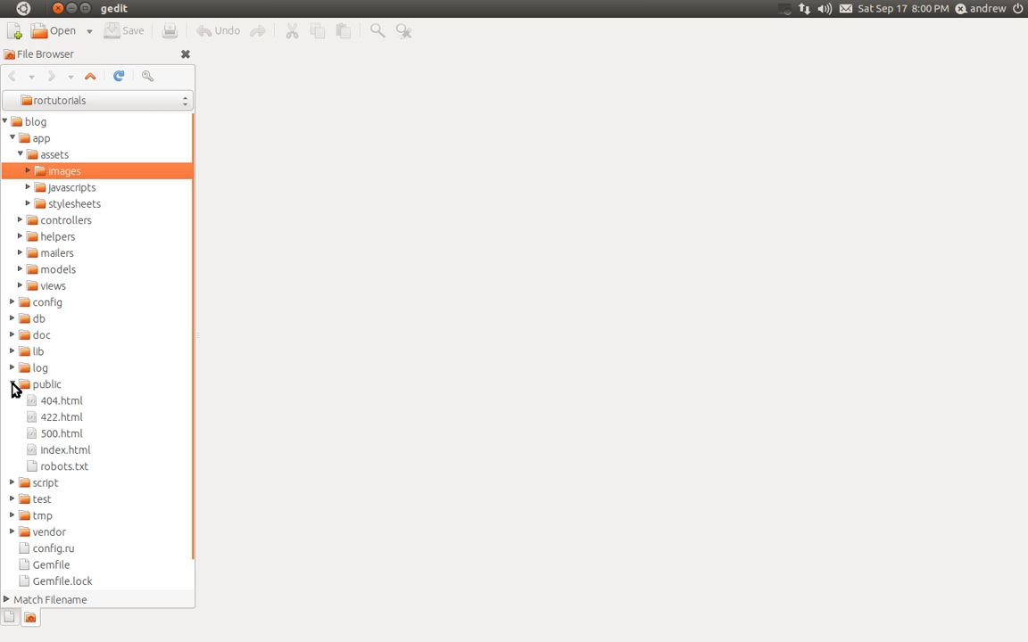
click(46, 383)
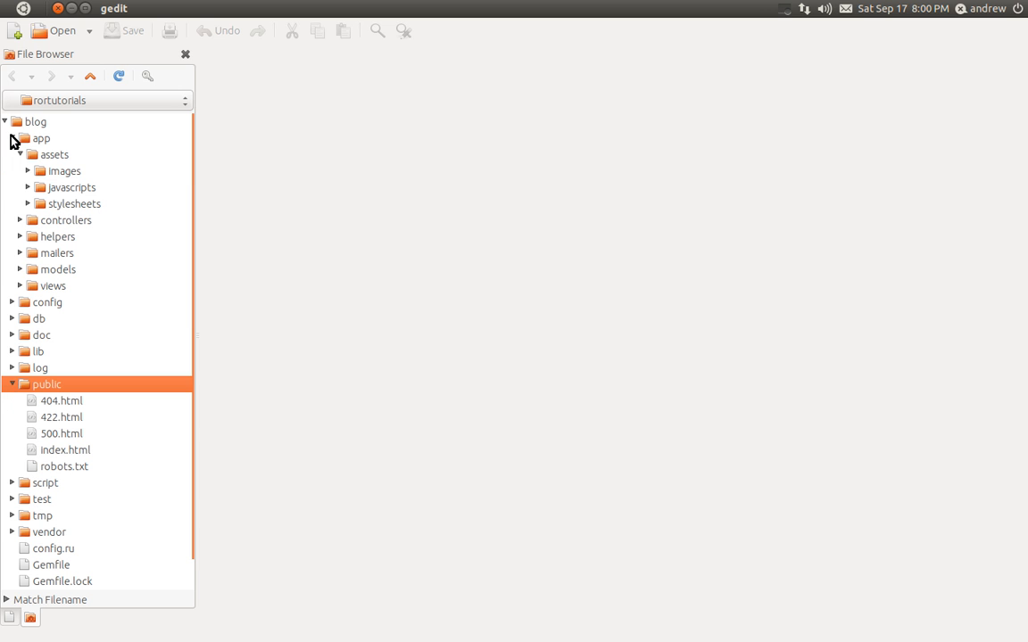
mouse_move(25, 153)
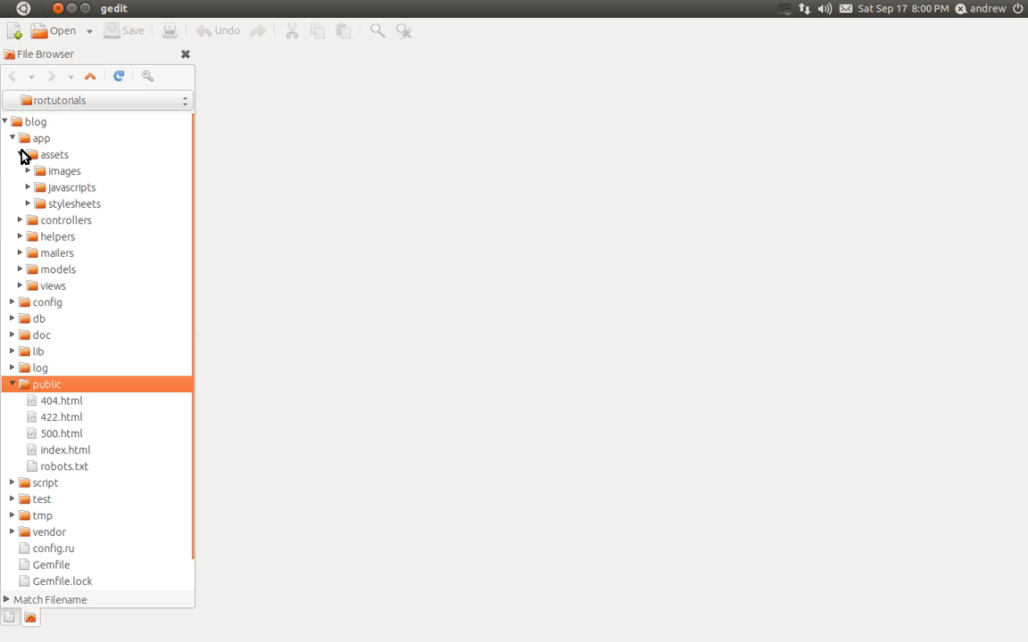
click(29, 153)
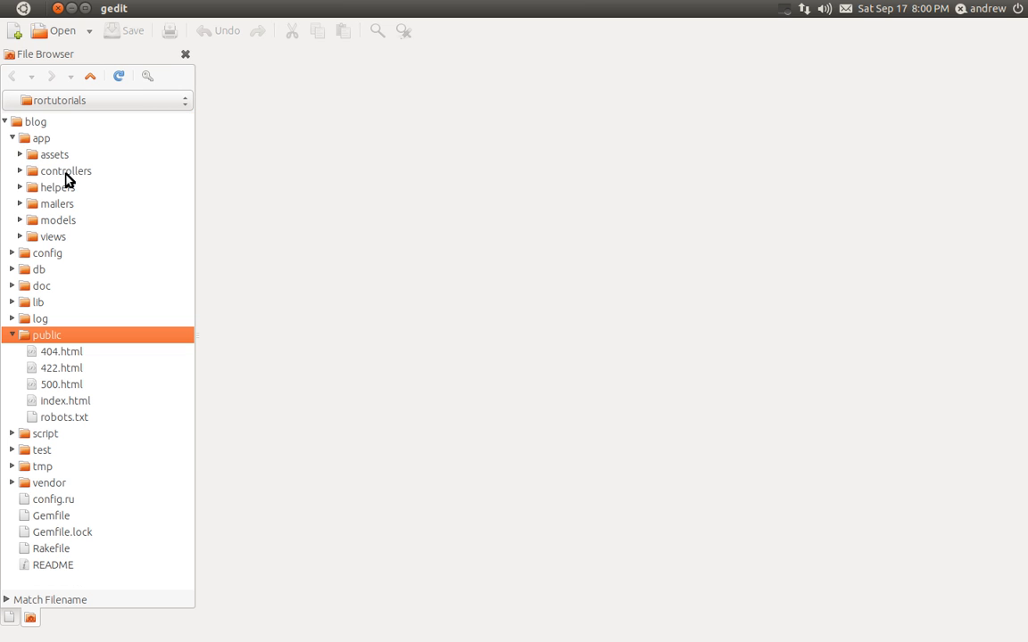
click(64, 172)
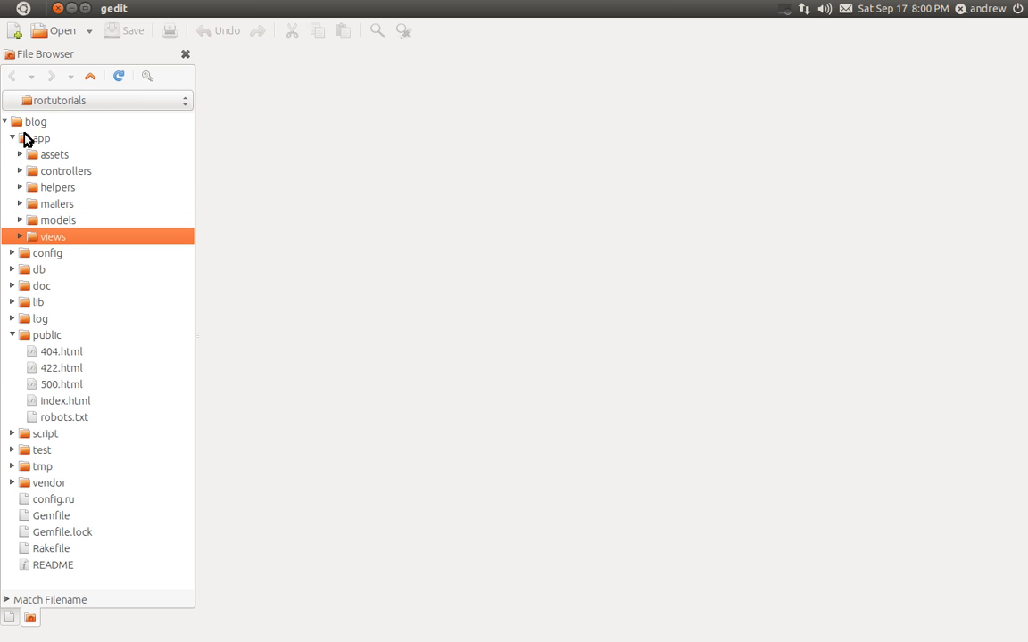
- Browse the config, db and test folders, then fold app, config, db, public and test closed
click(13, 137)
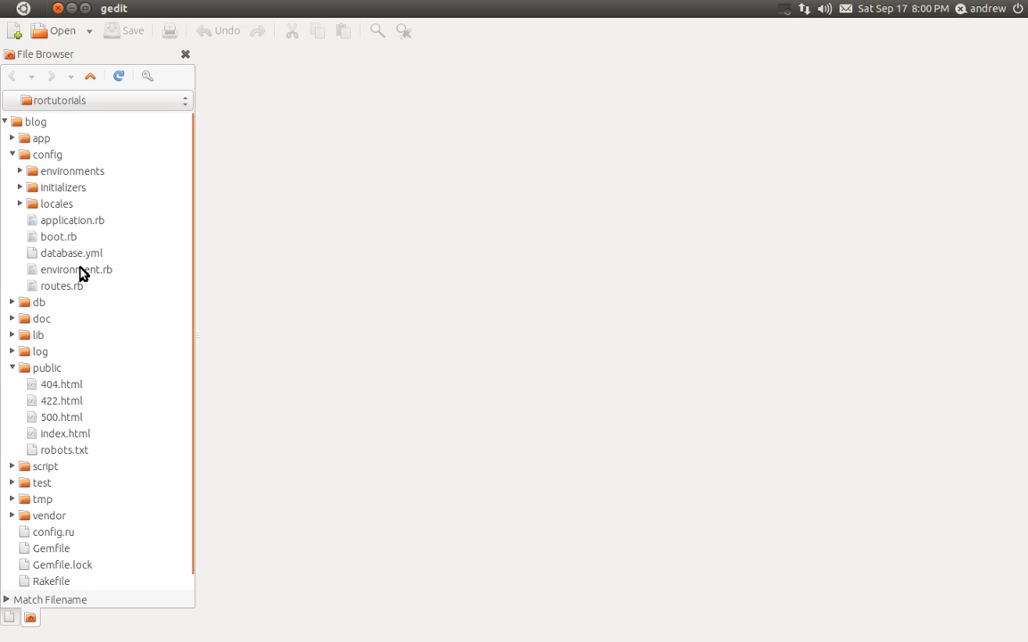
mouse_move(39, 203)
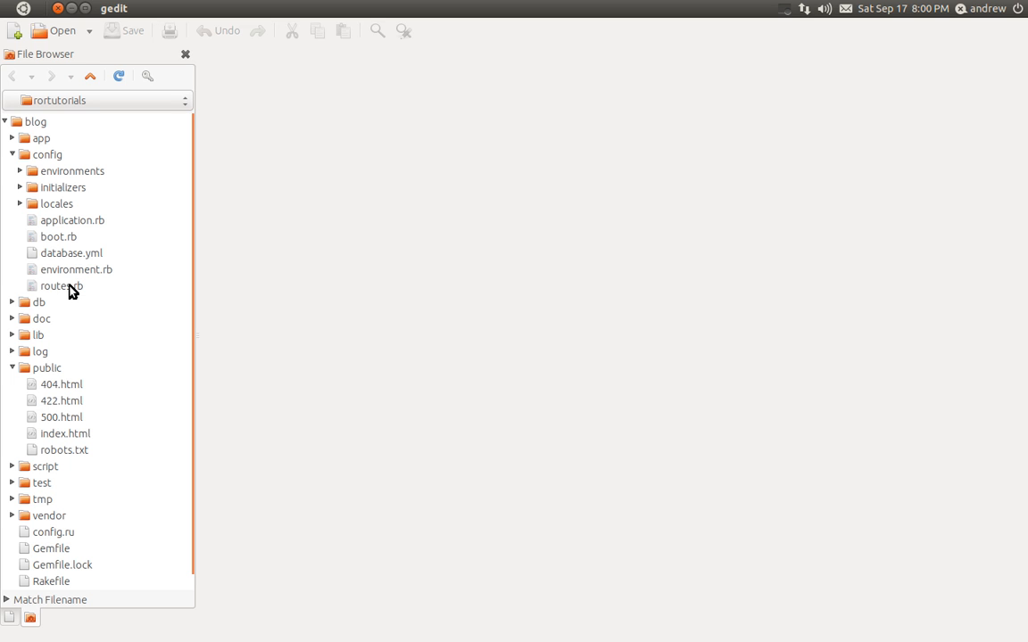
mouse_move(15, 157)
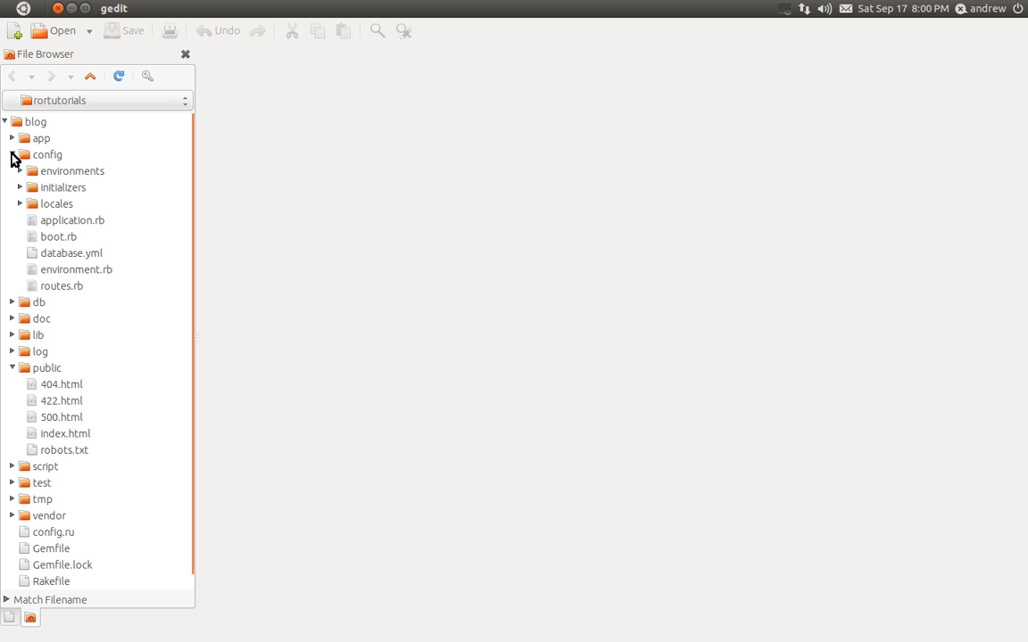
click(12, 153)
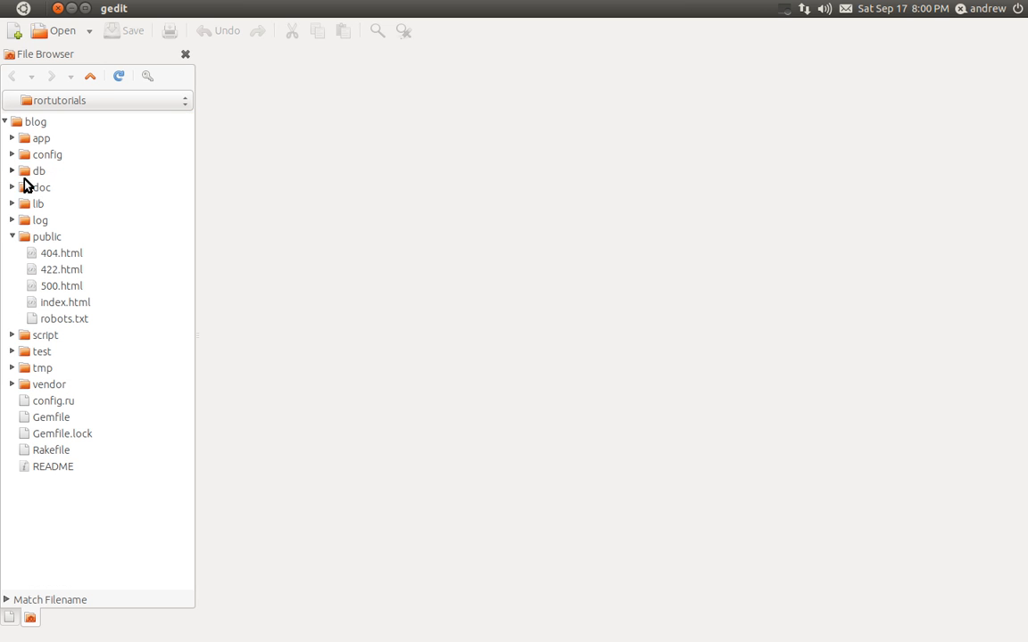
click(13, 171)
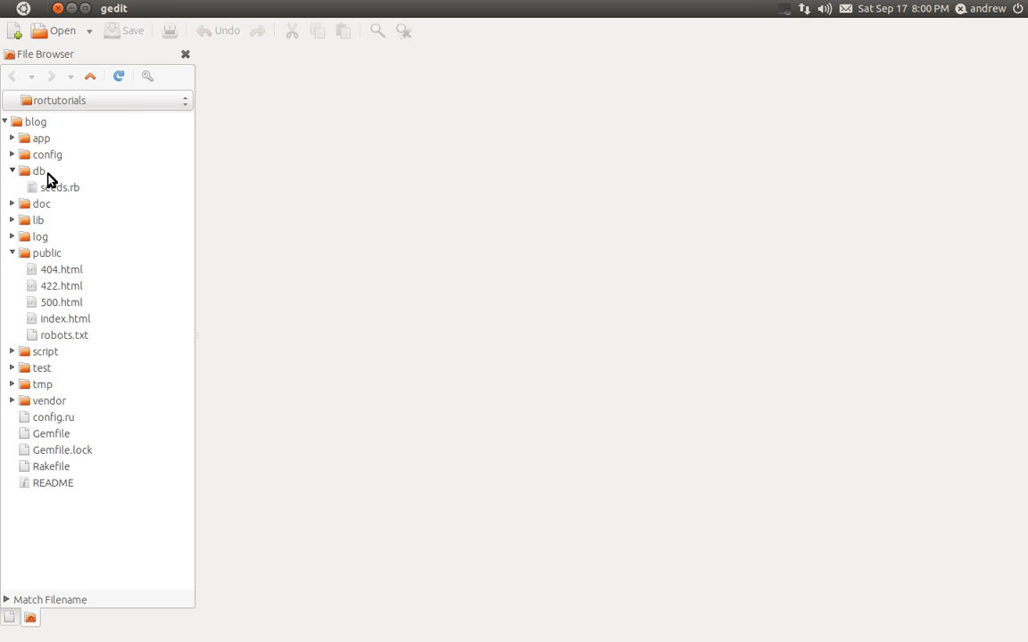
mouse_move(16, 173)
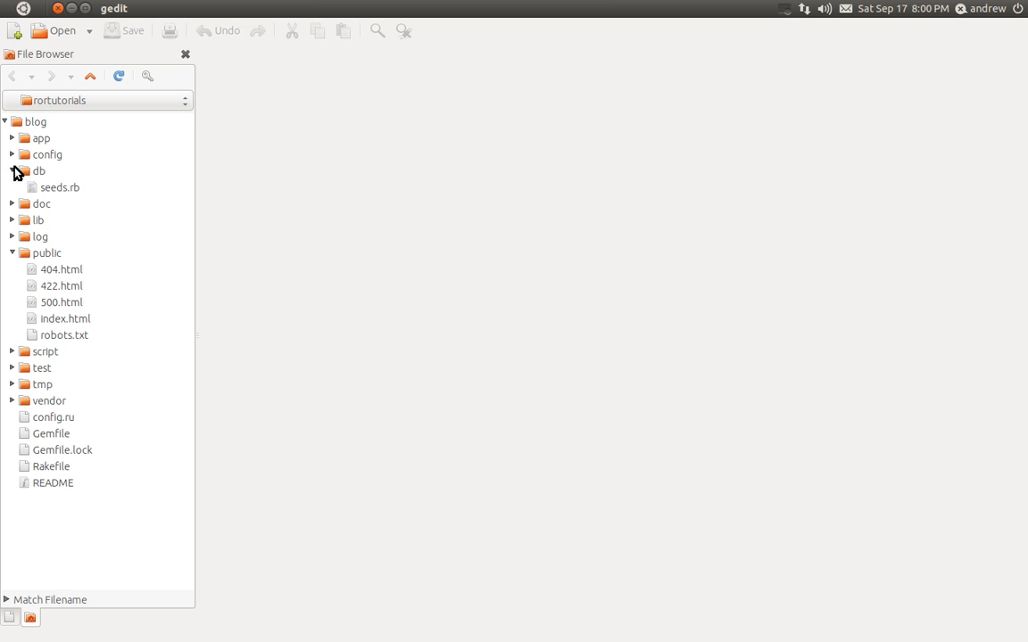
click(13, 171)
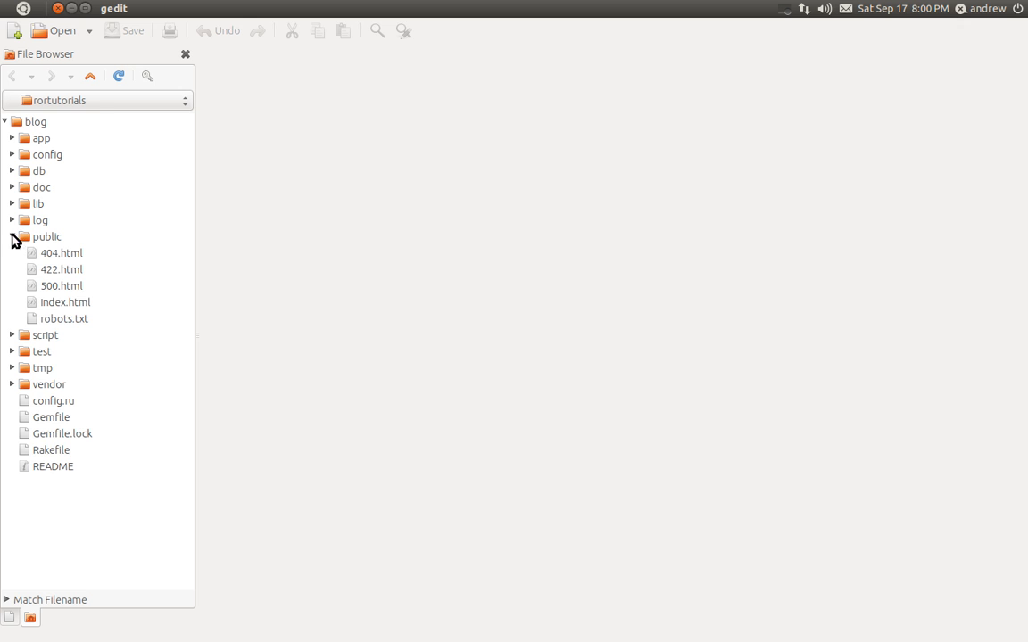
click(13, 269)
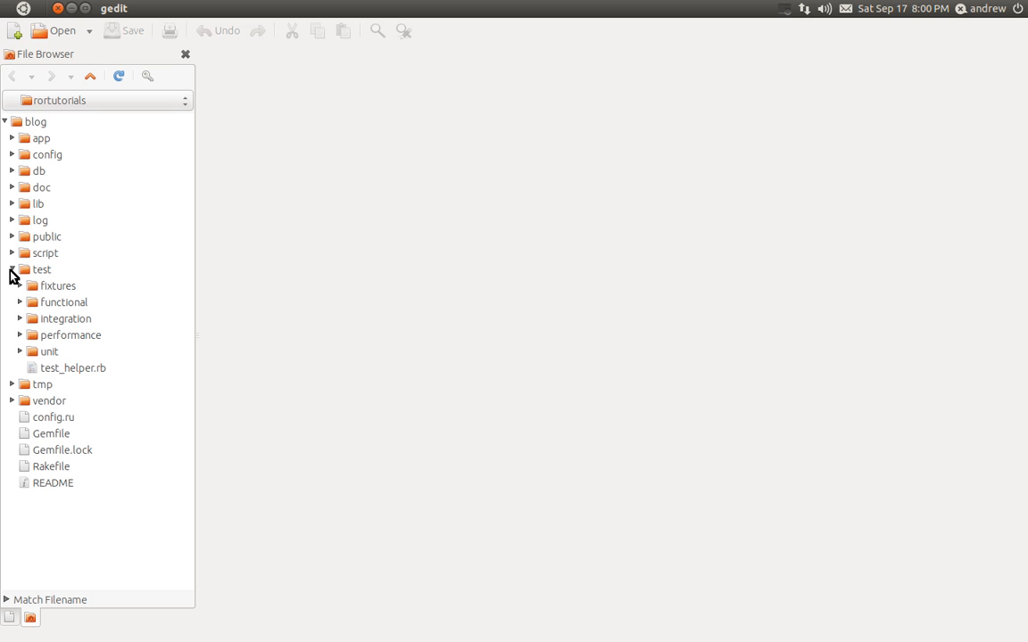
click(13, 270)
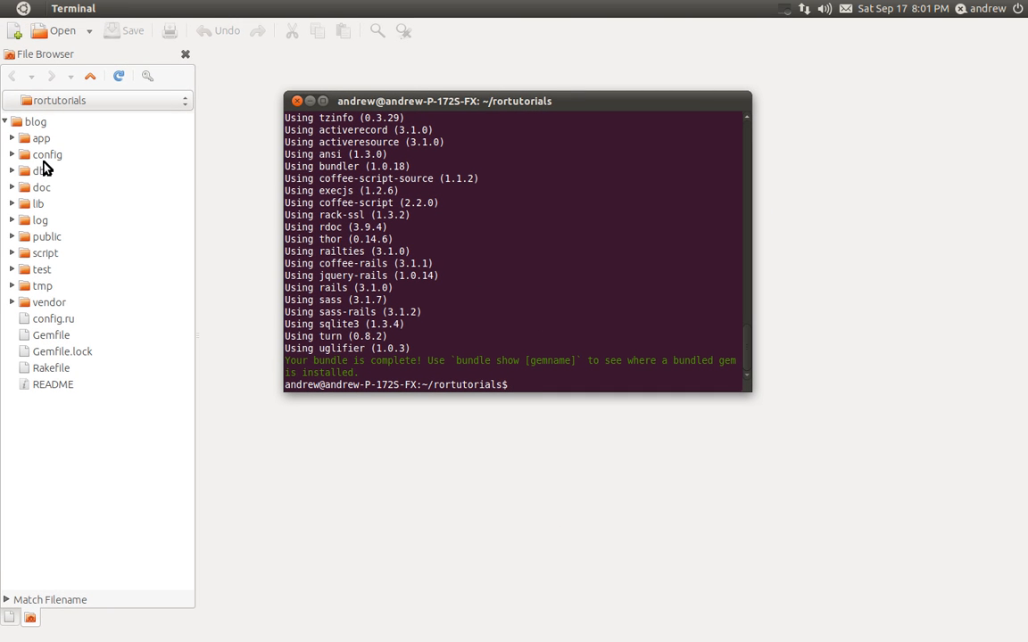
- cd into blog and enter 'rails g controller posts index'
text(cd)
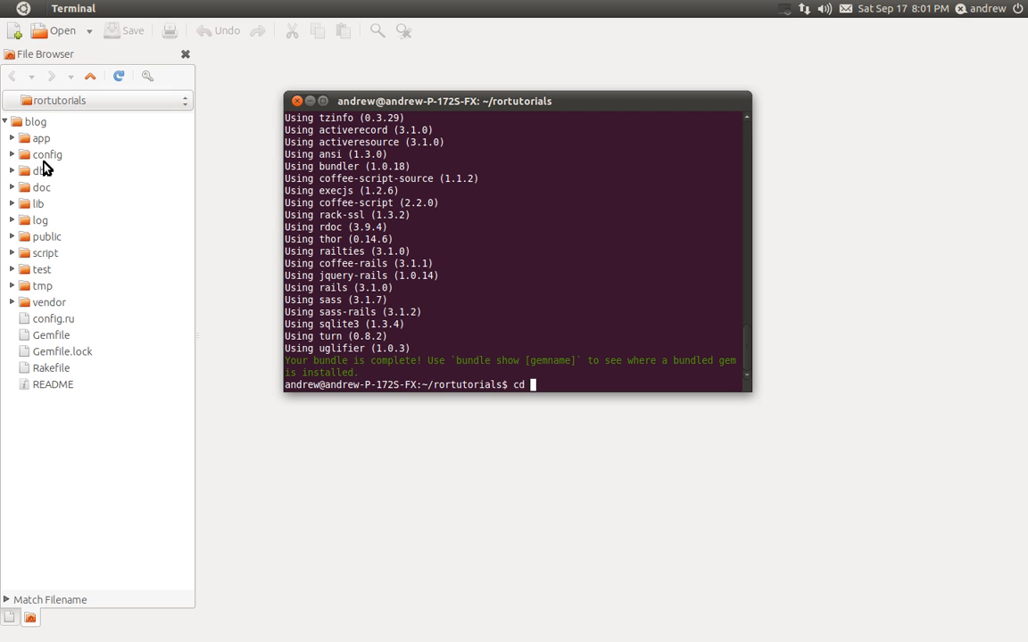
text(blog)
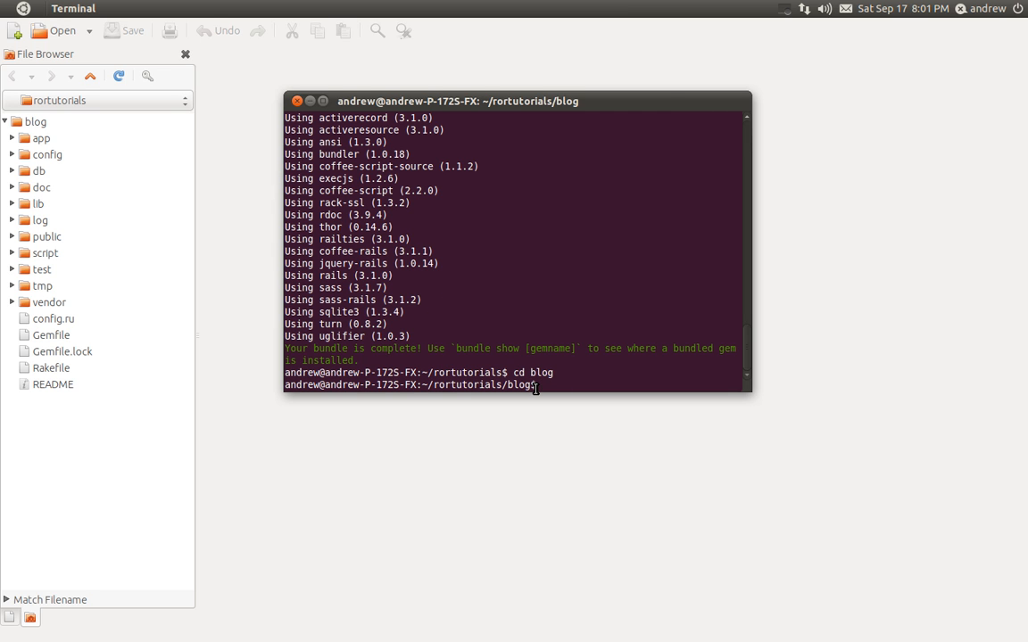
text(rails g)
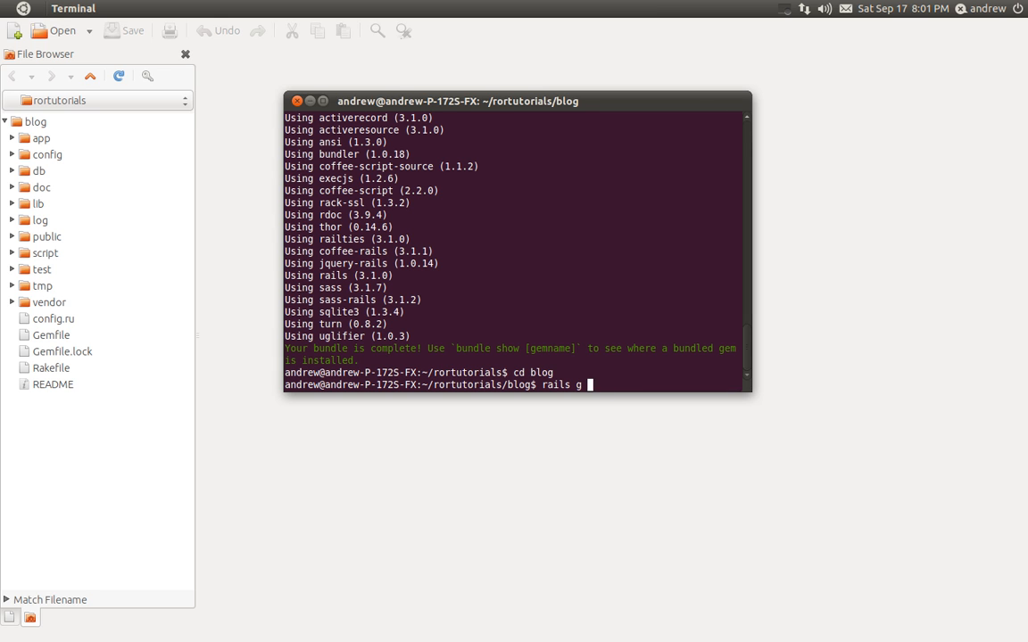
text(controller)
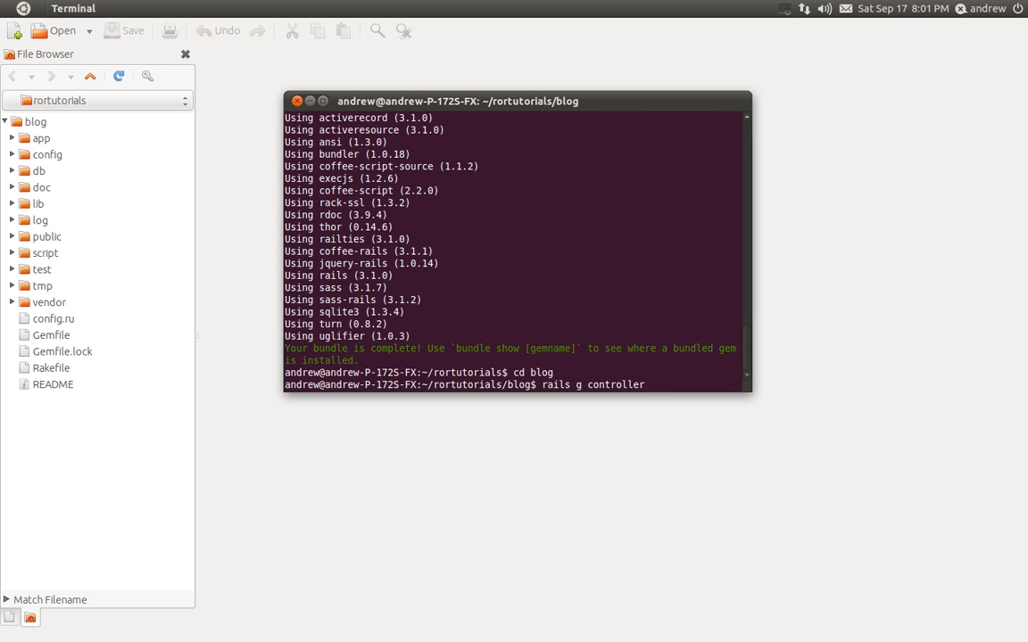
text(post)
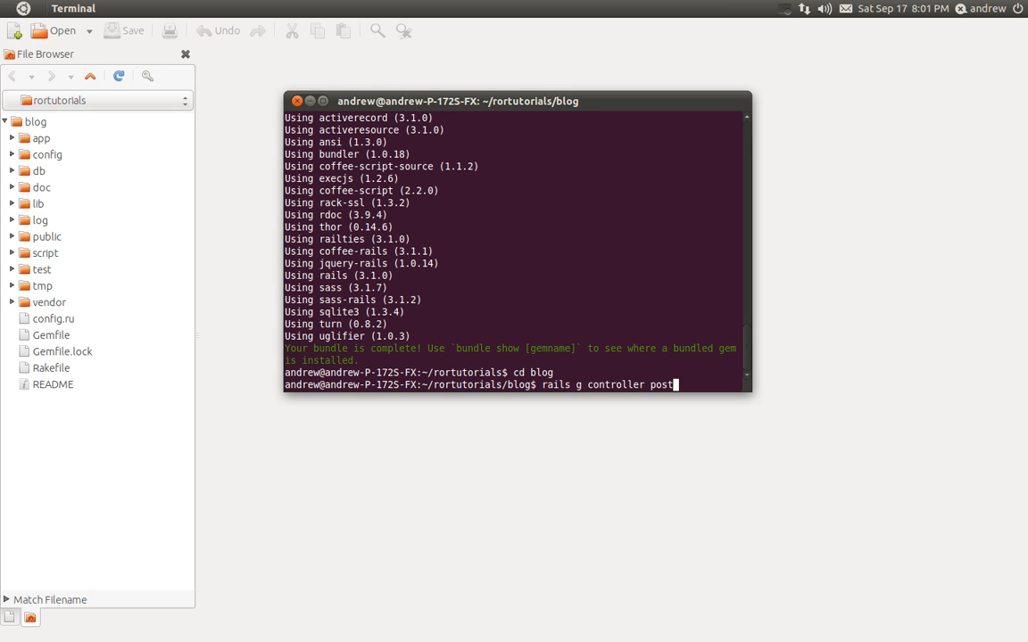
text(s)
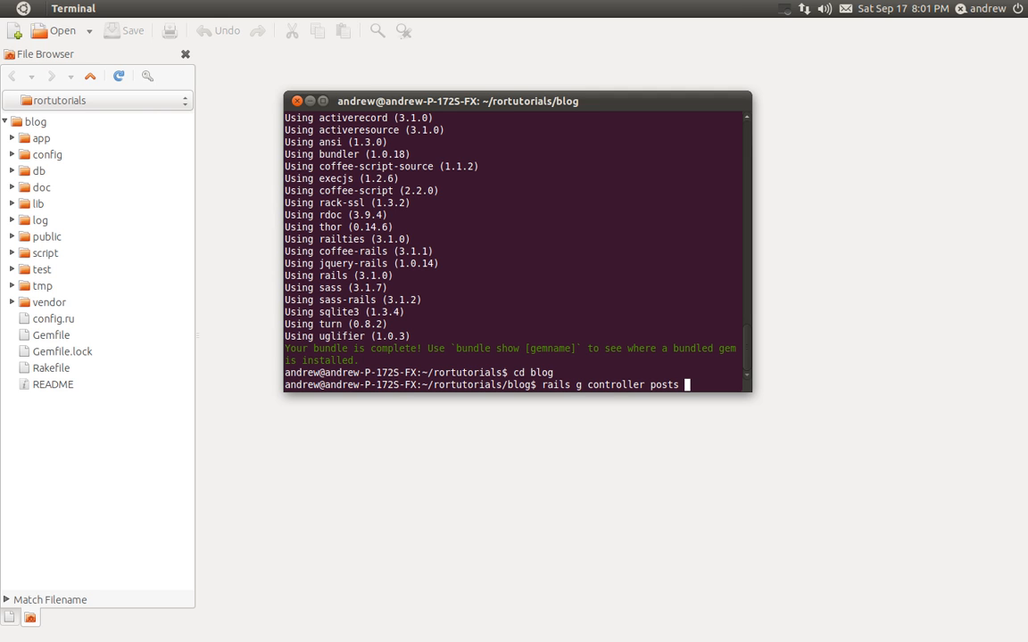
text(index)
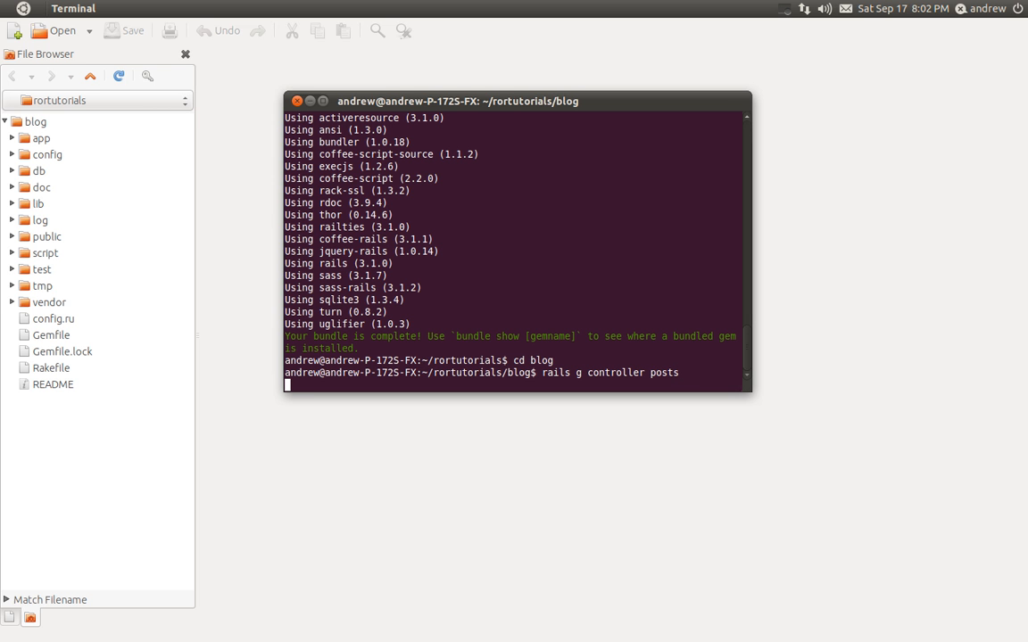
- Run the posts controller generator and highlight the generated posts_controller.rb path
key(Return)
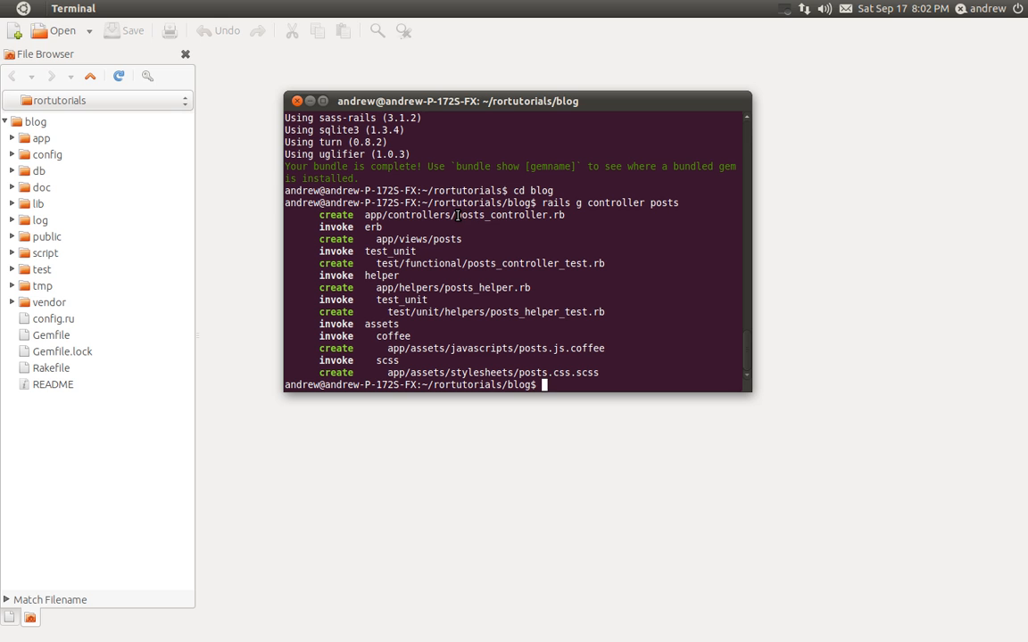
double_click(471, 214)
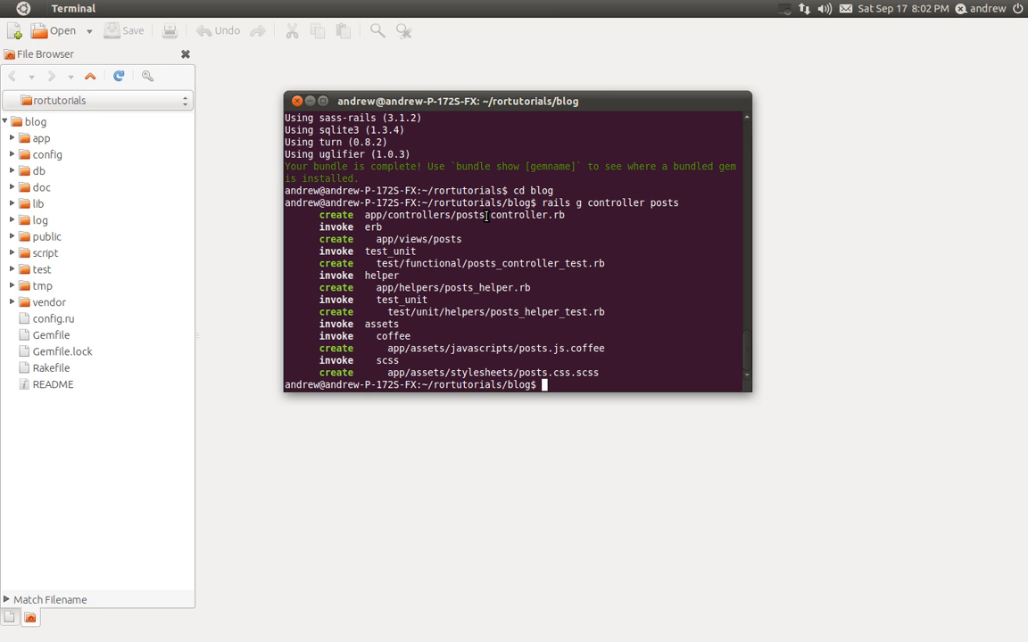
double_click(516, 214)
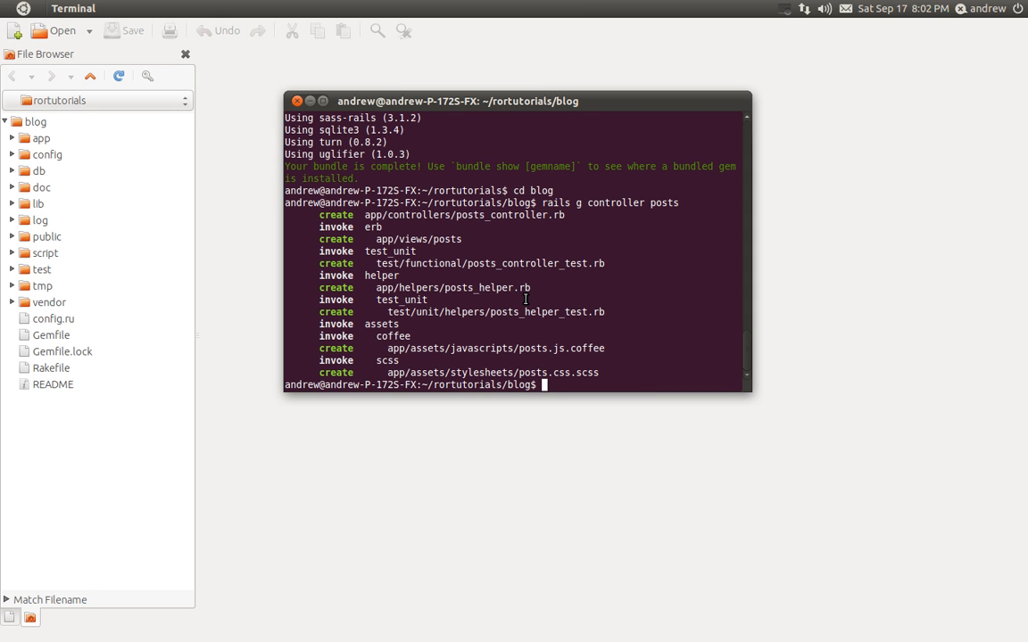
mouse_move(521, 350)
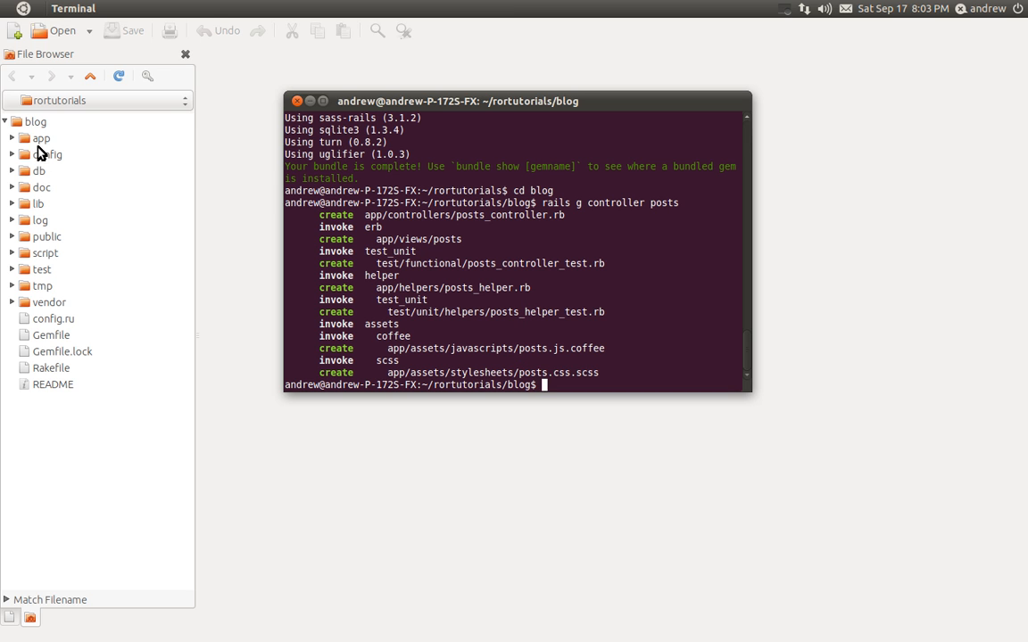
click(41, 139)
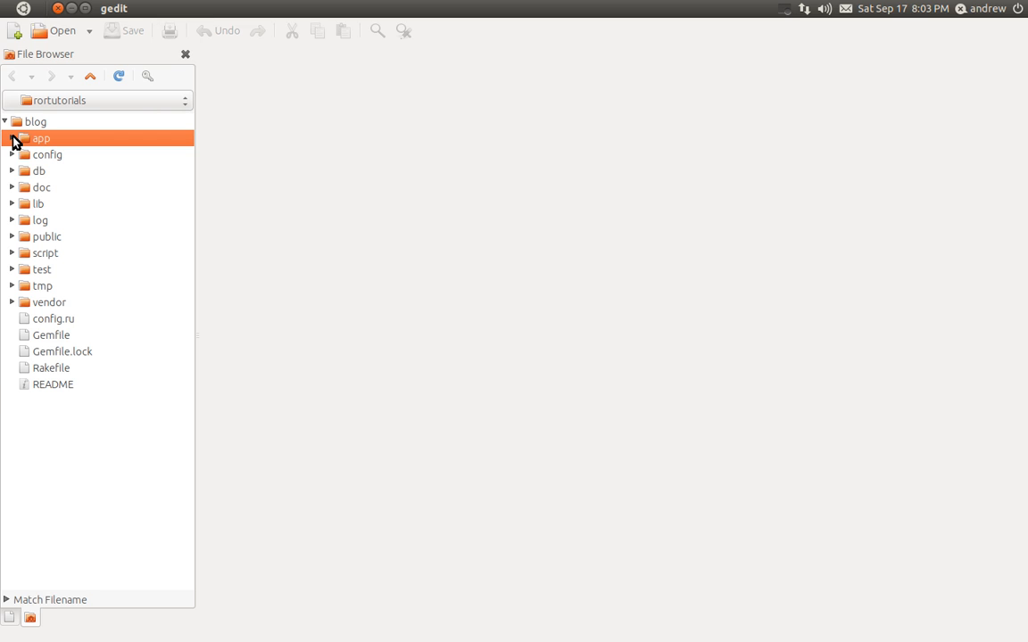
click(13, 139)
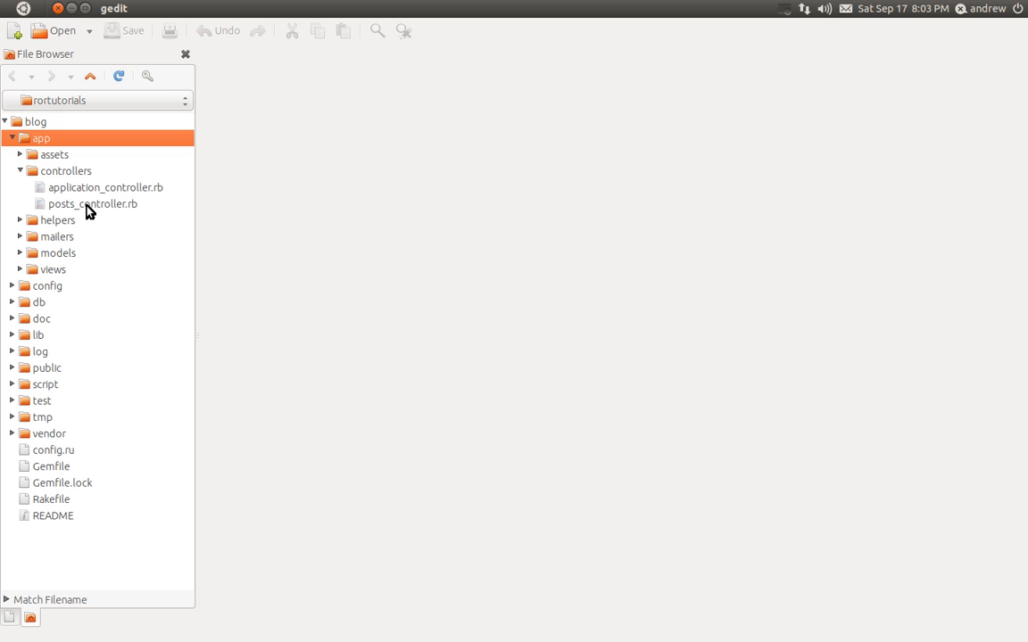
click(93, 203)
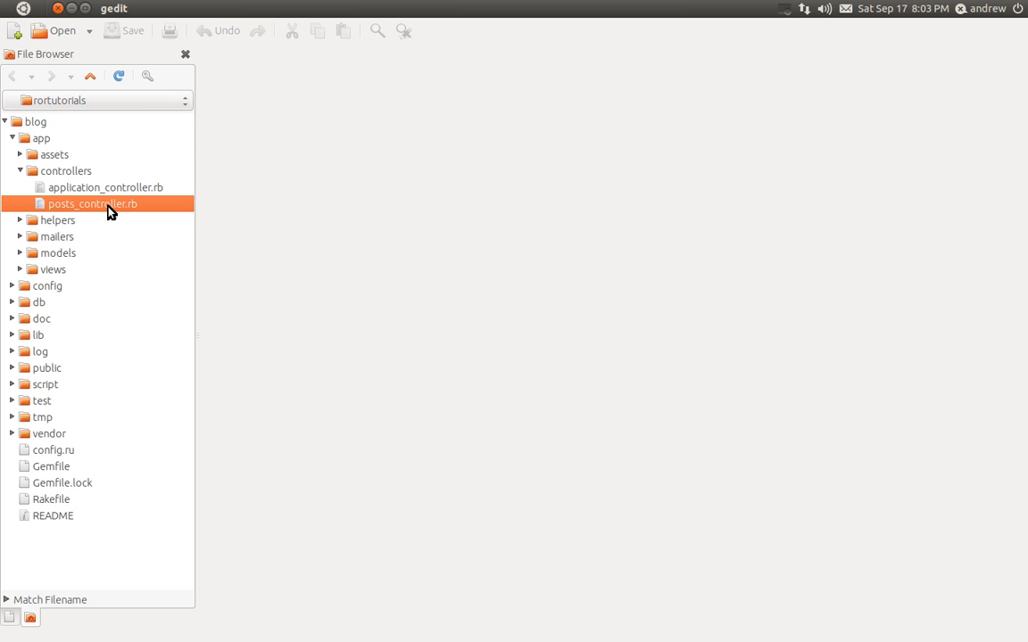
double_click(93, 203)
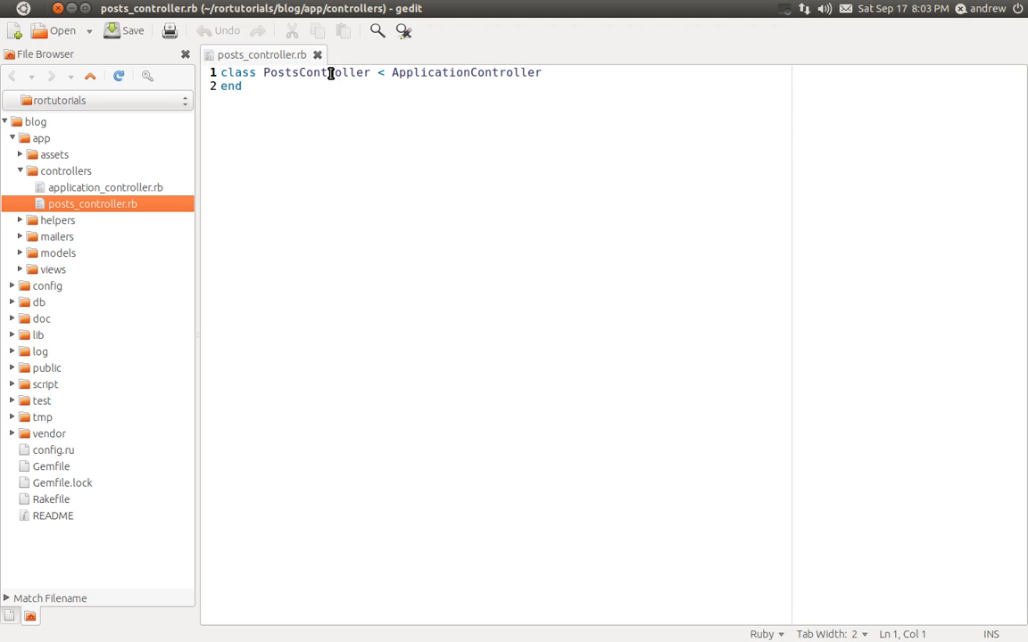
mouse_move(292, 72)
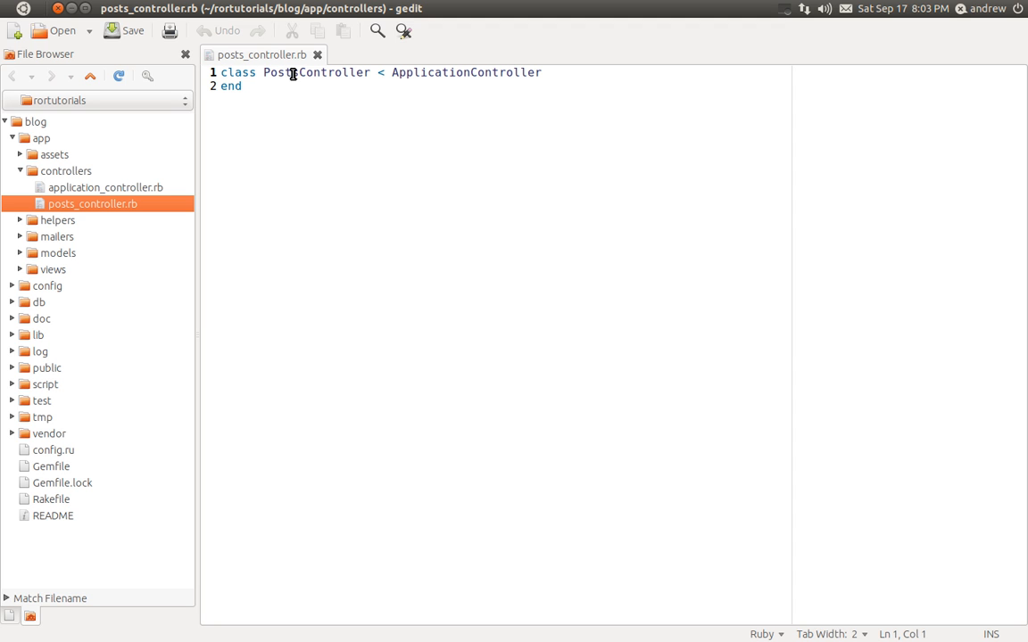
mouse_move(261, 54)
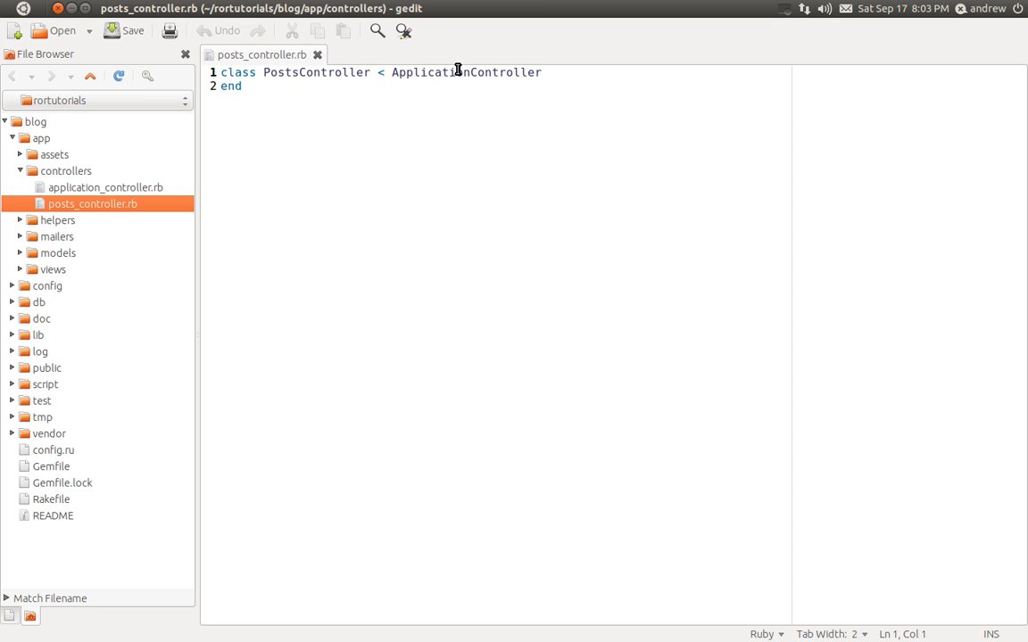
mouse_move(485, 72)
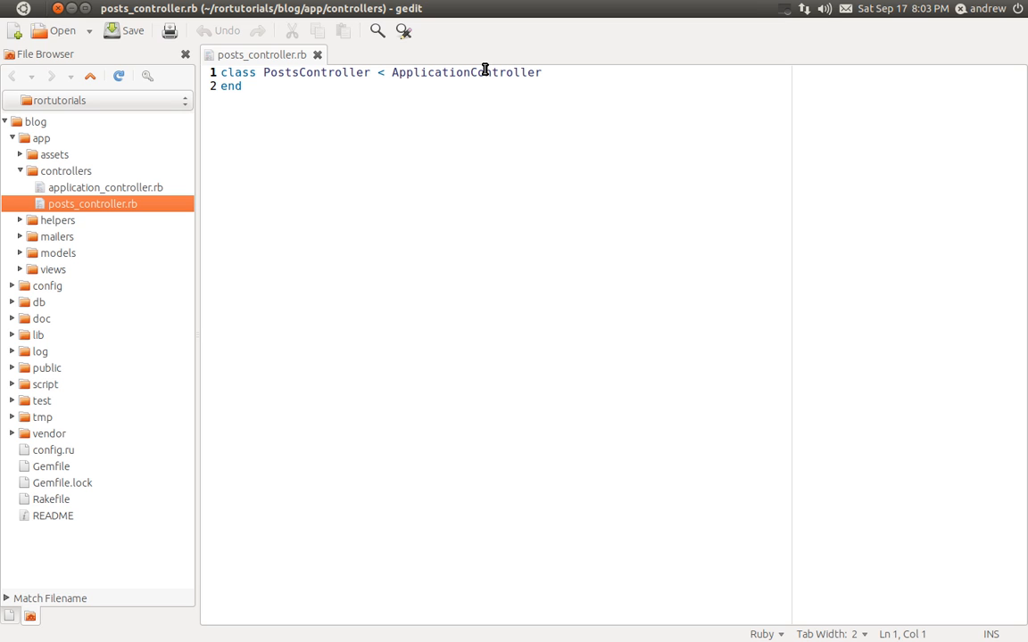
click(106, 188)
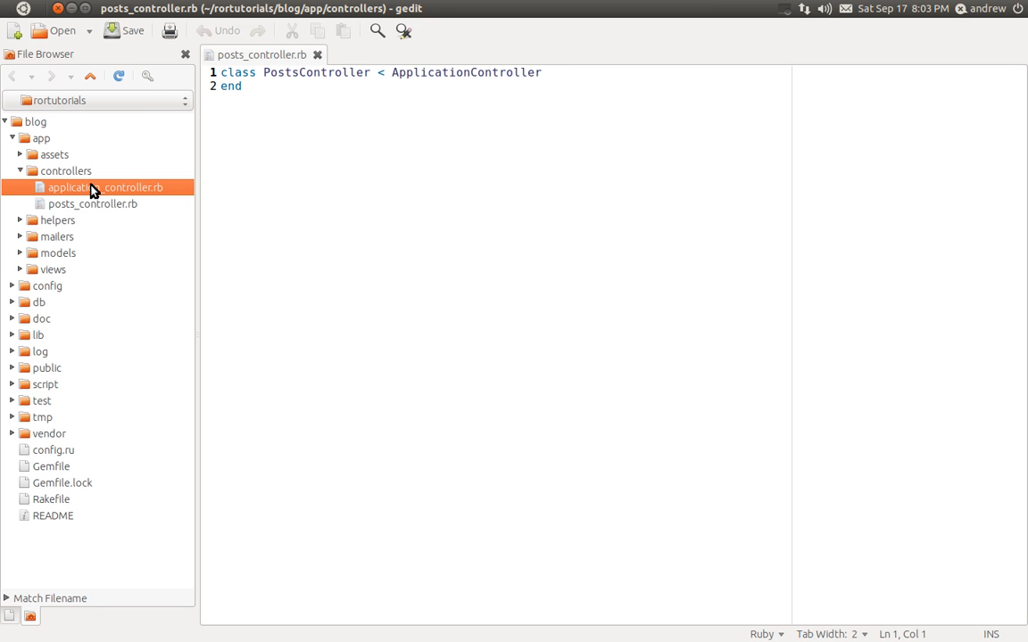
double_click(105, 187)
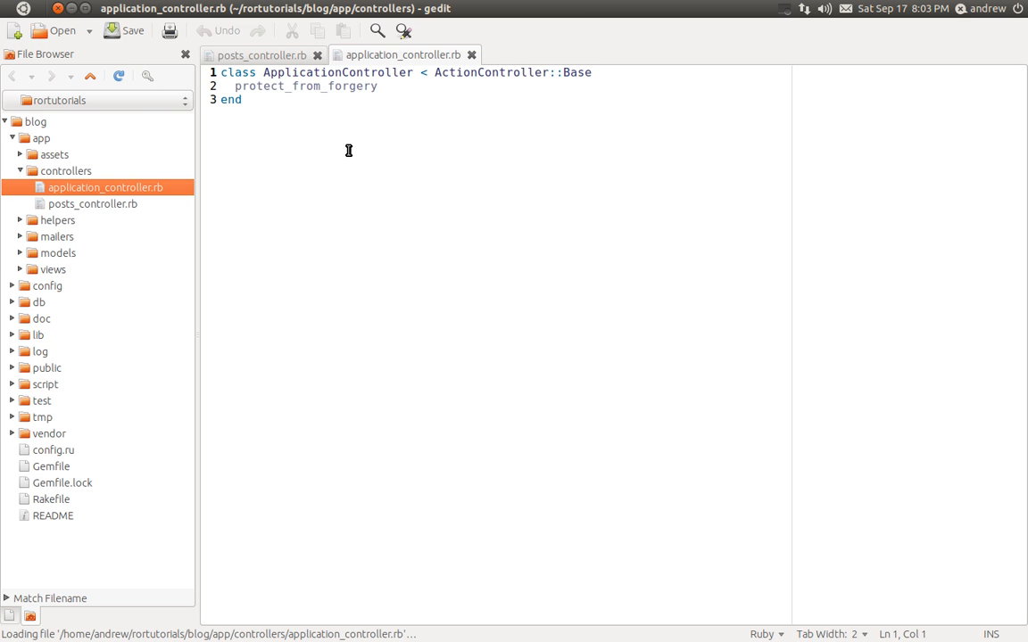
mouse_move(553, 72)
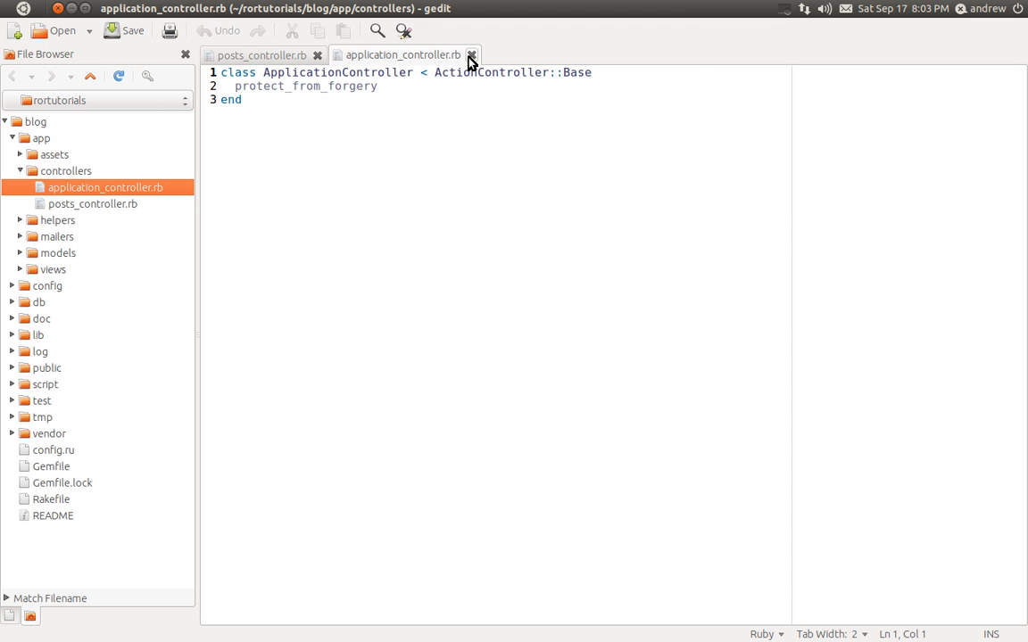
click(471, 54)
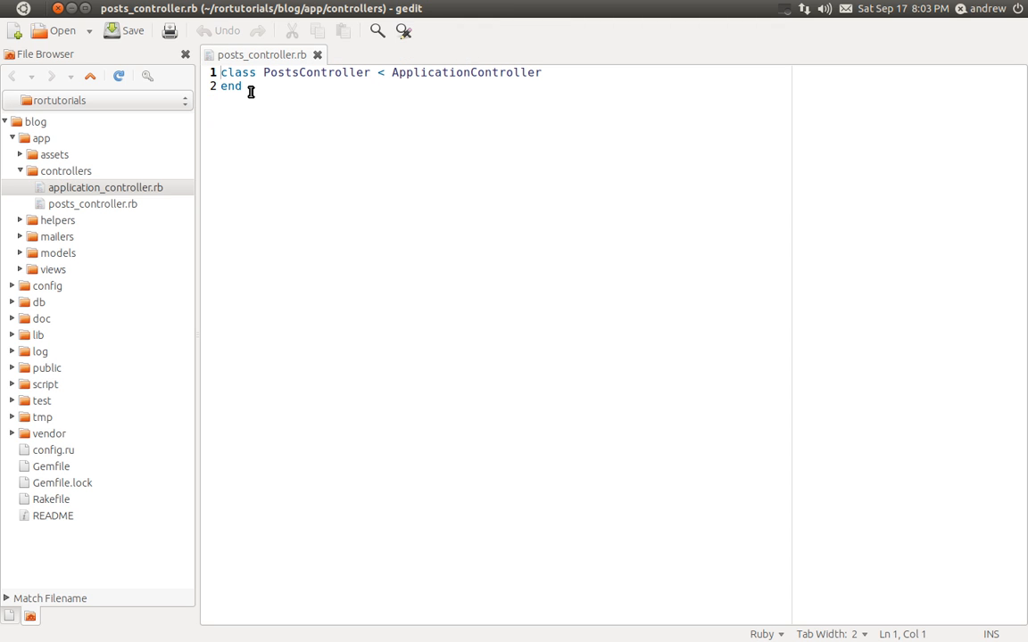
- Add an empty 'def index ... end' method inside PostsController and save
click(544, 71)
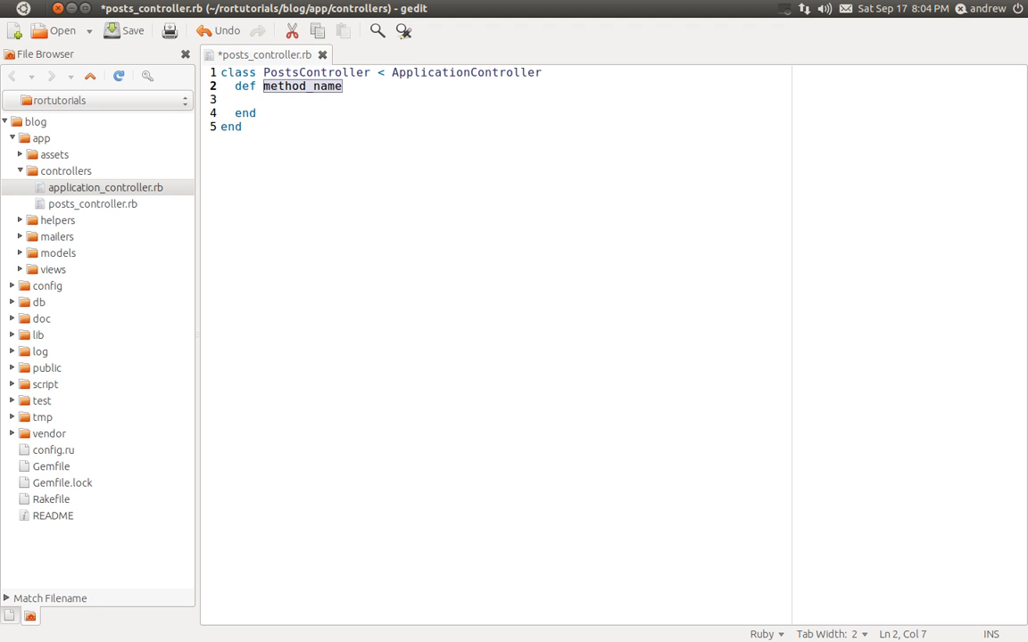
text(index)
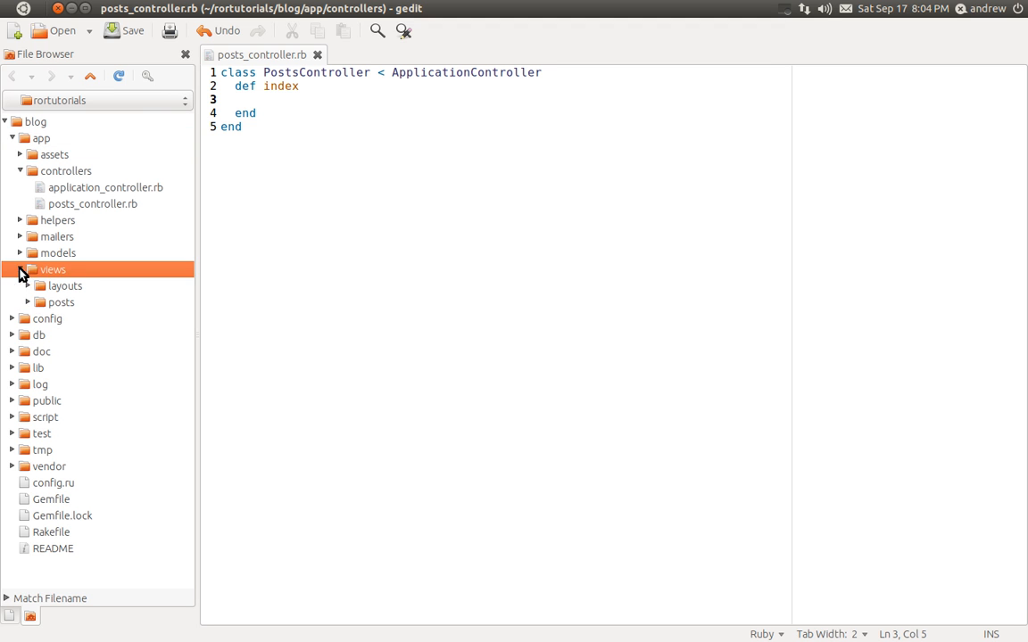
- Create a new file index.html.erb in app/views/posts via the File Browser
click(60, 302)
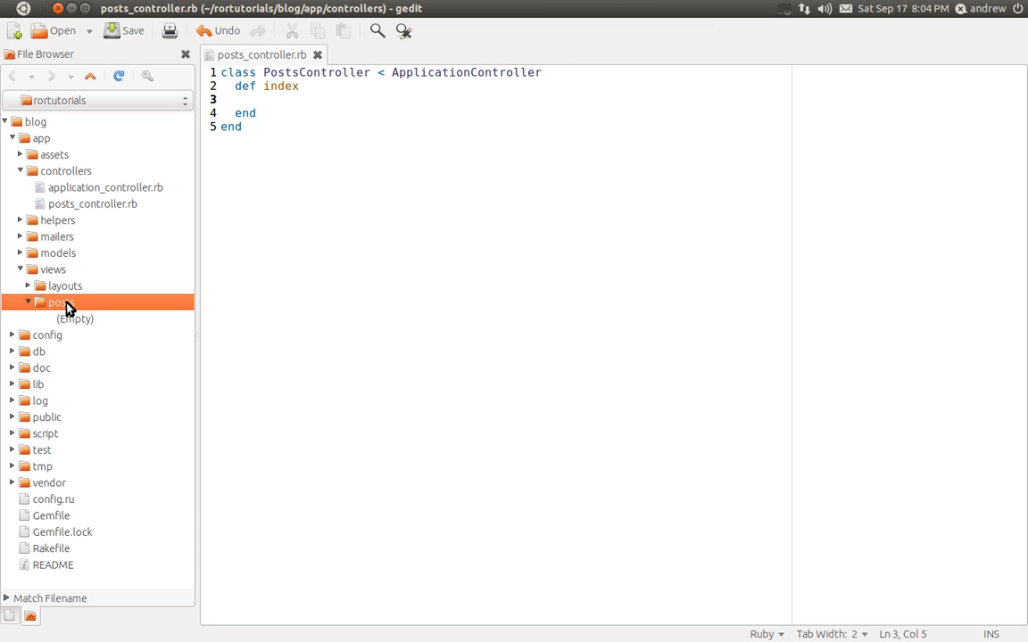
right_click(57, 304)
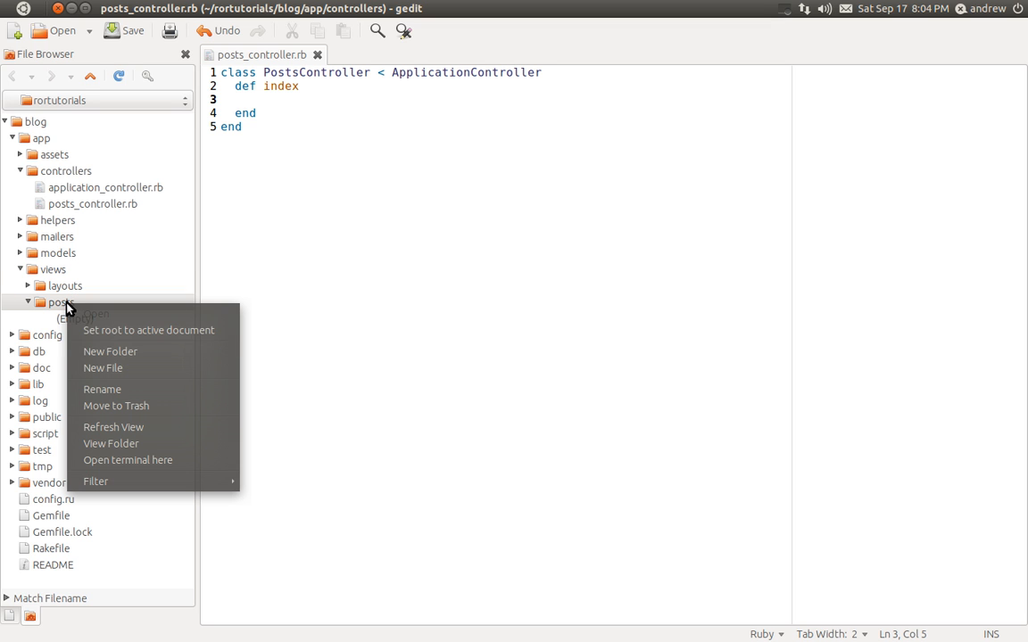
click(104, 367)
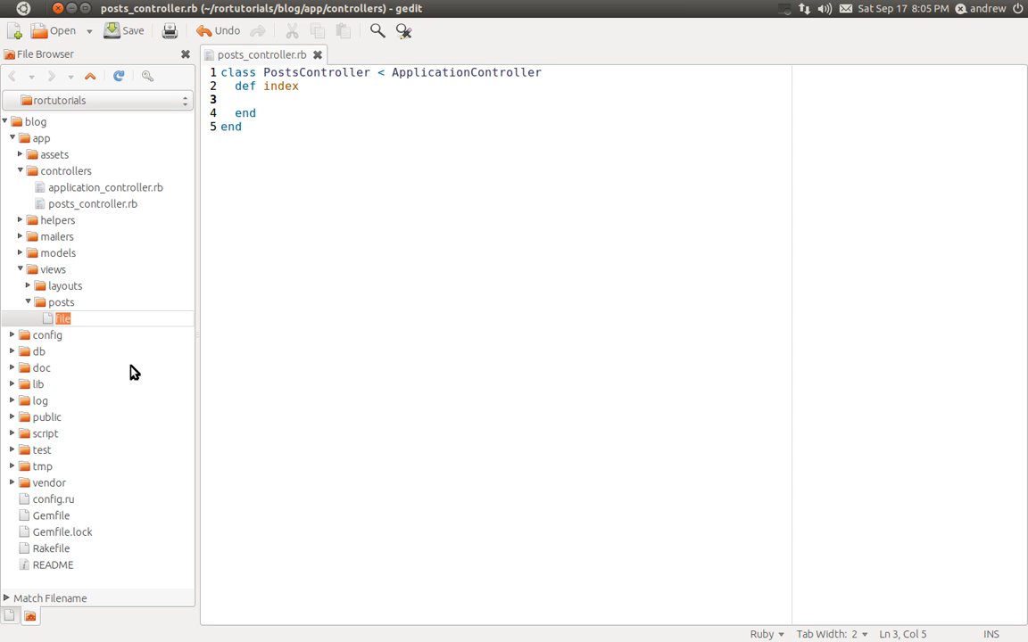
text(index)
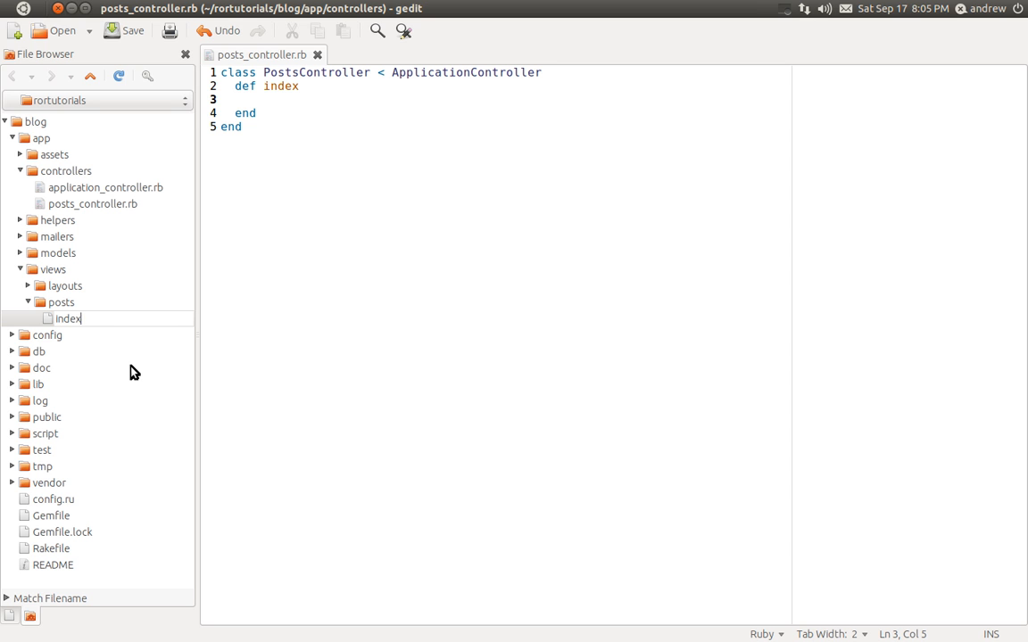
text(.html)
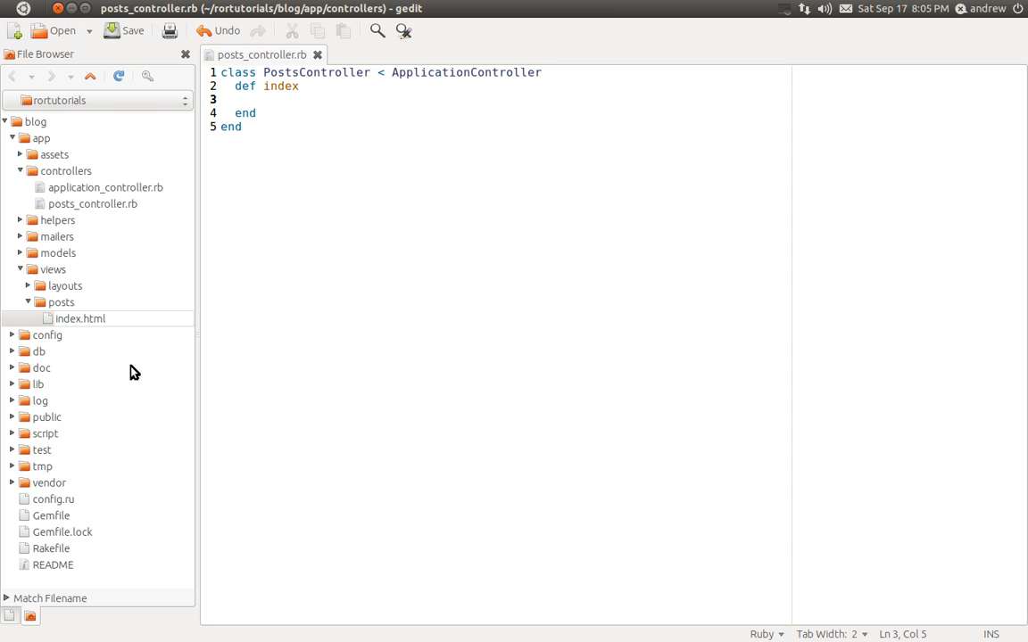
text(.erb)
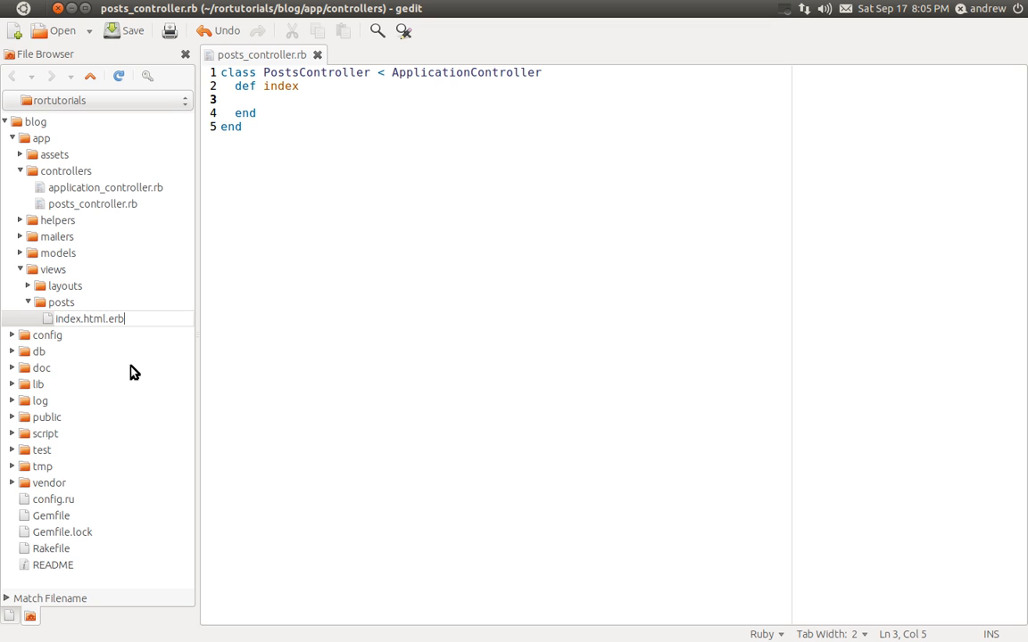
click(89, 318)
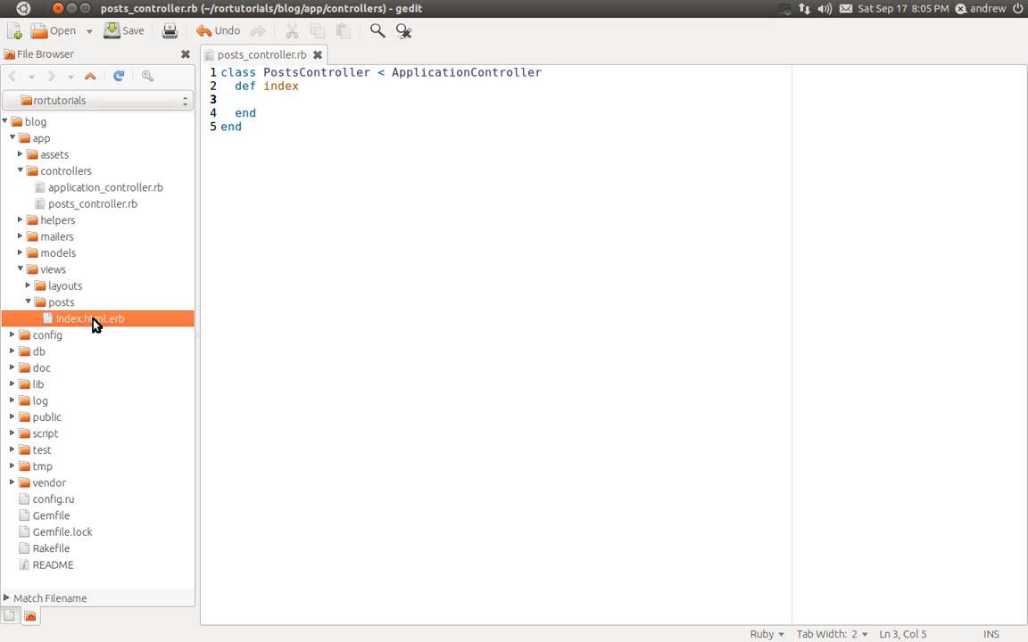
- Fill index.html.erb with <h1>Our Blog</h1> and <p>Hello, World!</p> and save
double_click(89, 317)
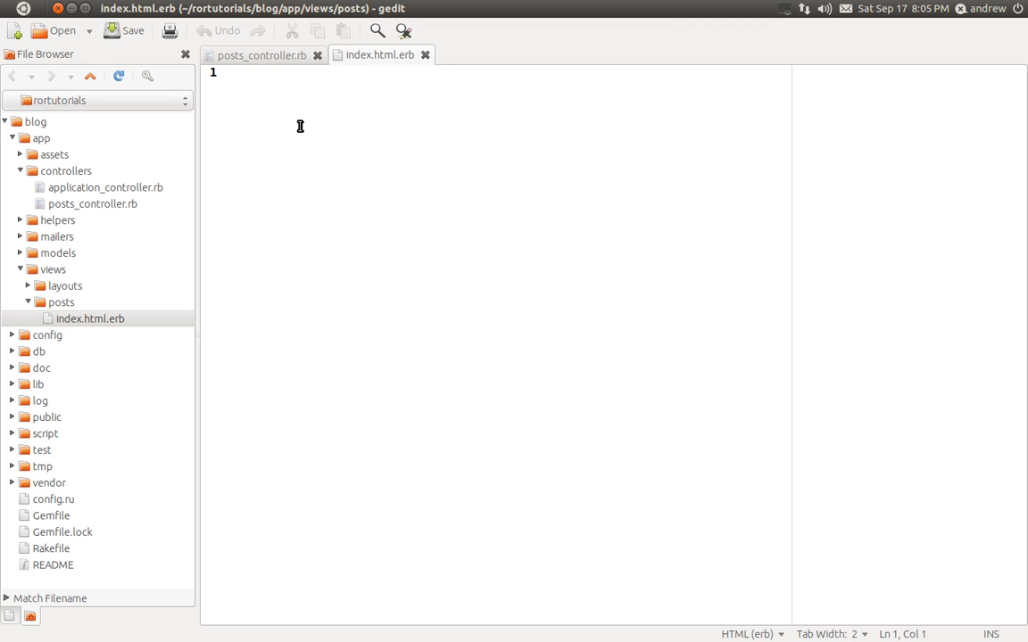
text(<h1></h1>)
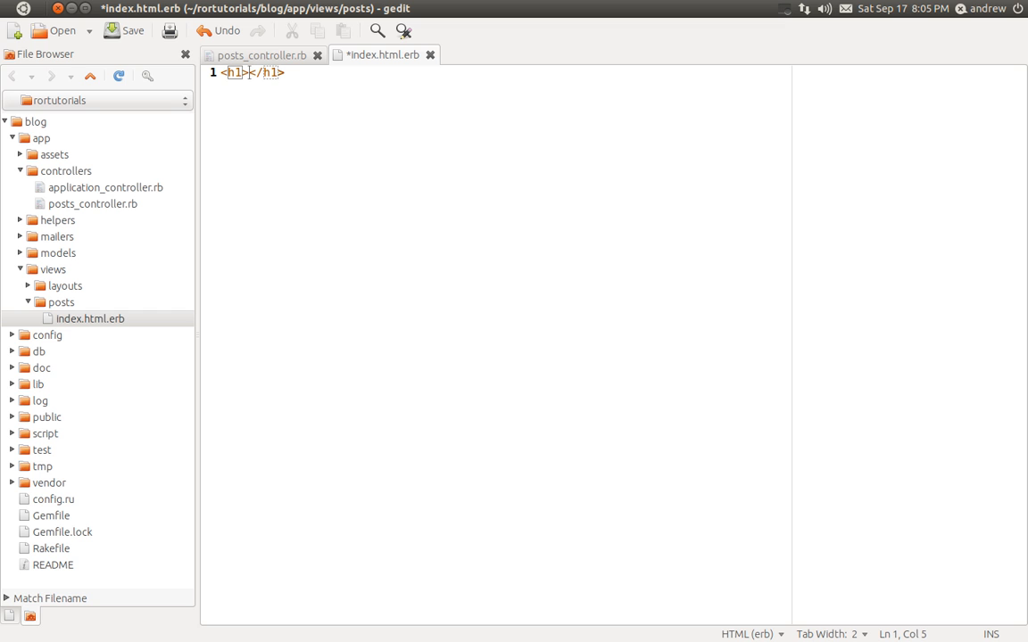
text(Or B)
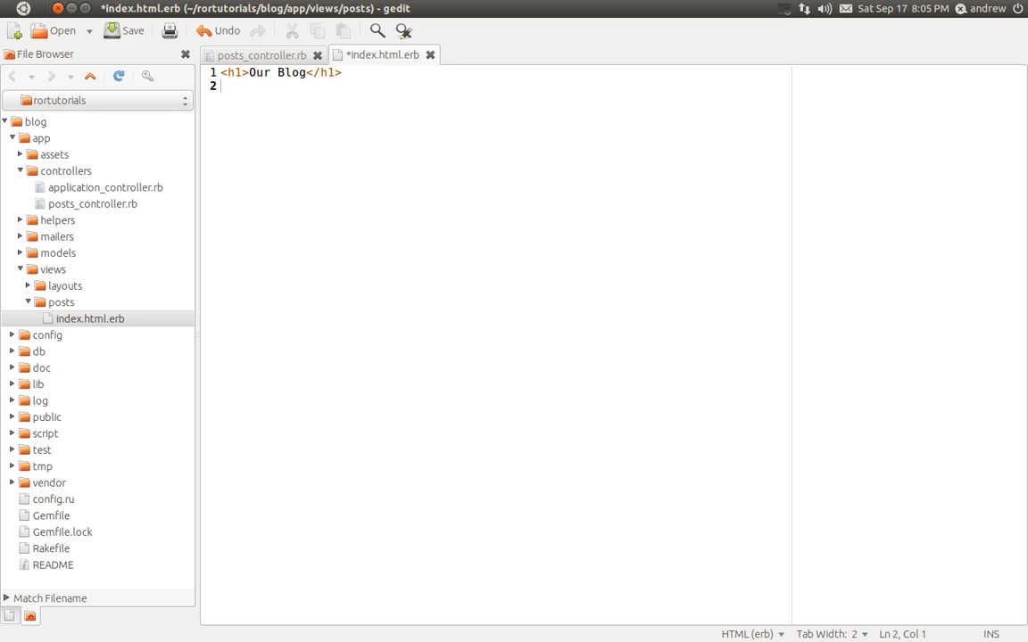
text(<p></p>)
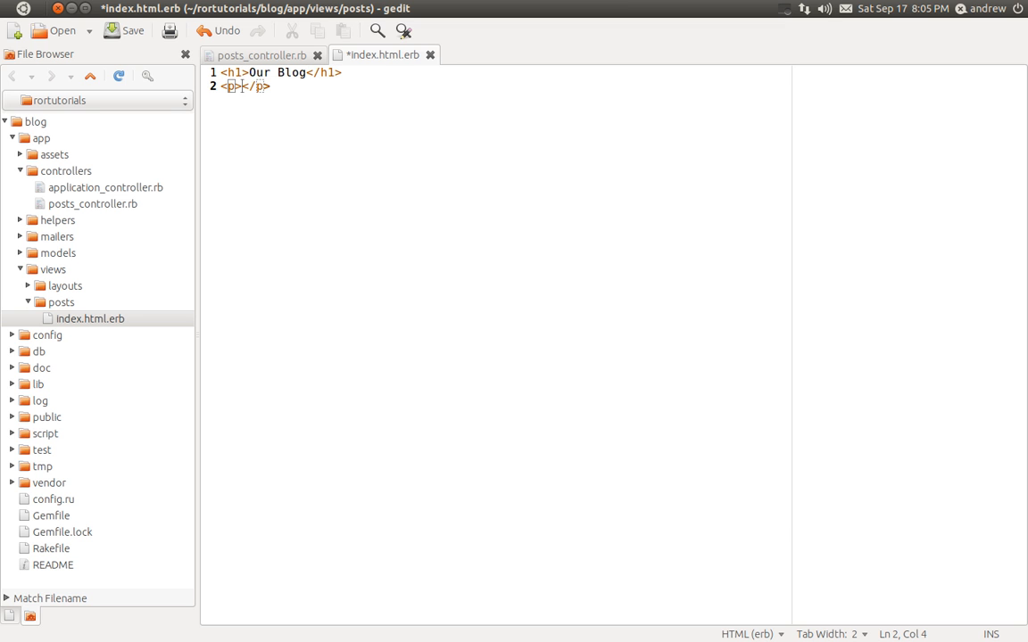
text(Hello, Wor)
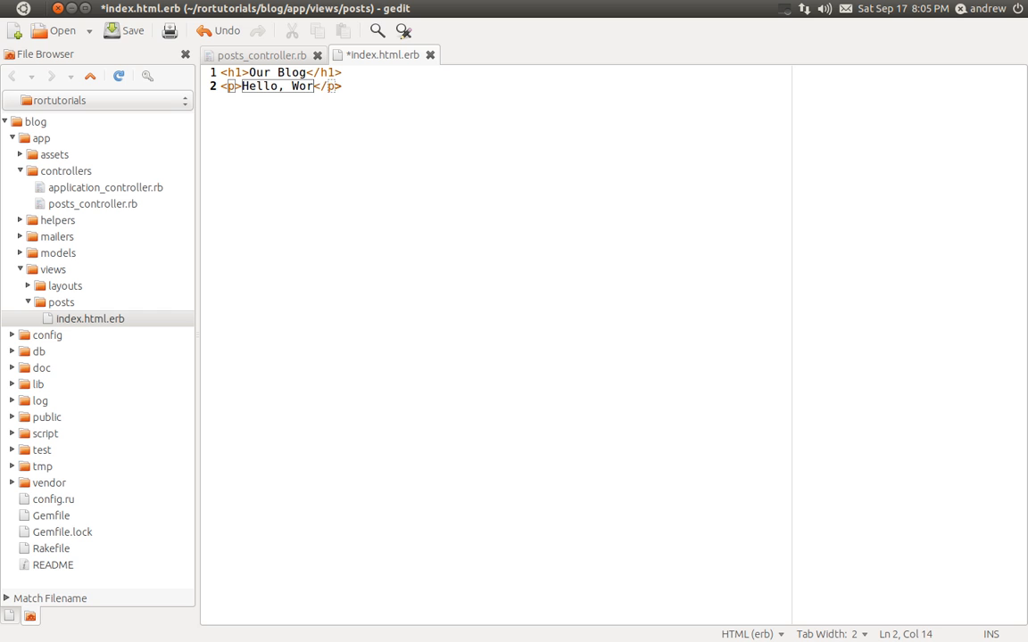
key(ctrl+s)
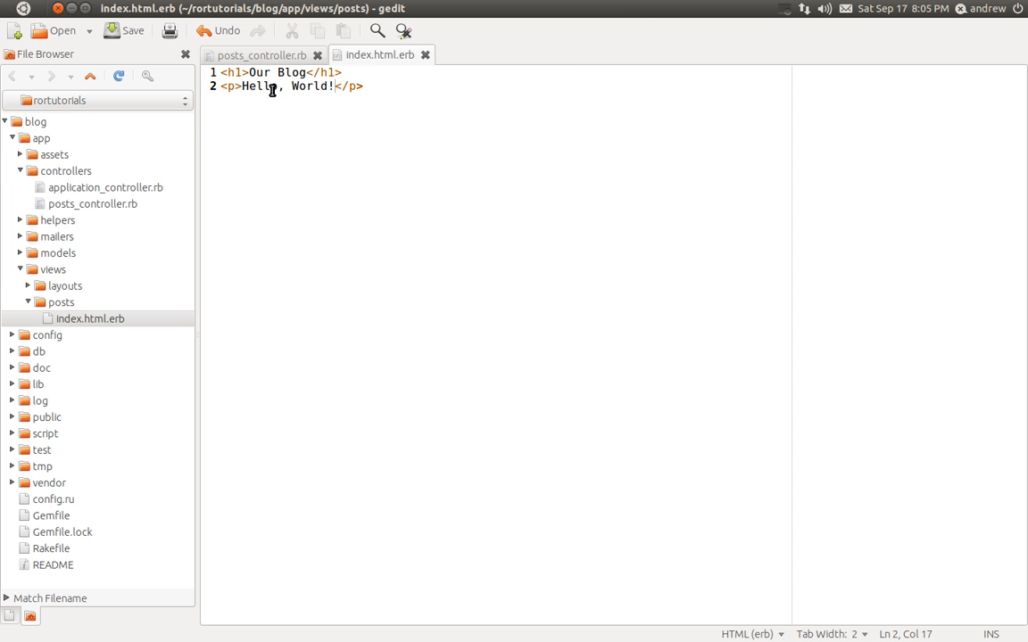
- Open config/routes.rb from the file tree and add the line resources :posts
click(13, 139)
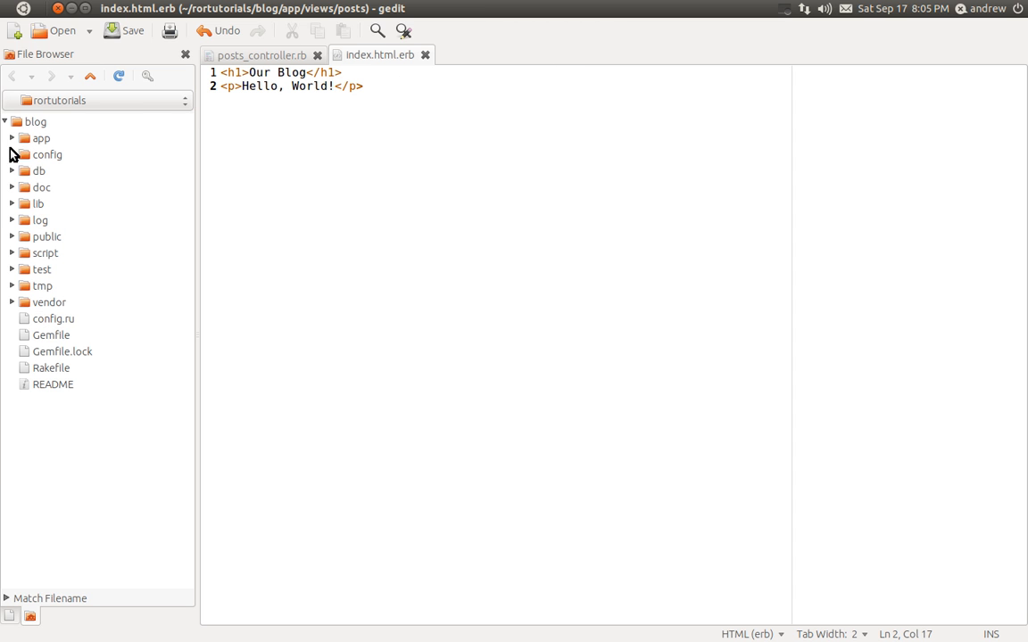
click(46, 153)
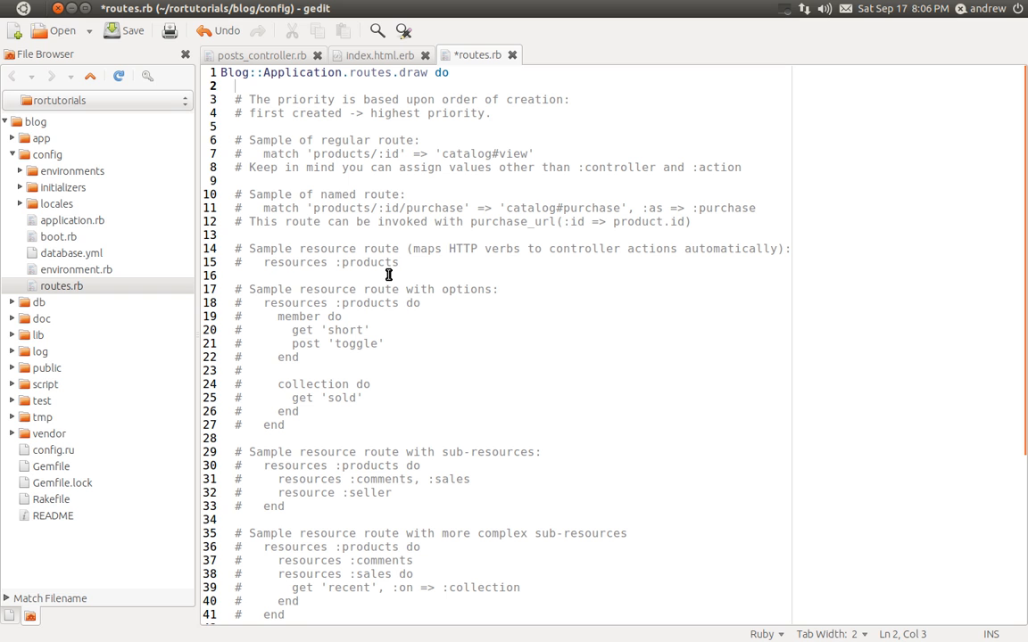
mouse_move(414, 258)
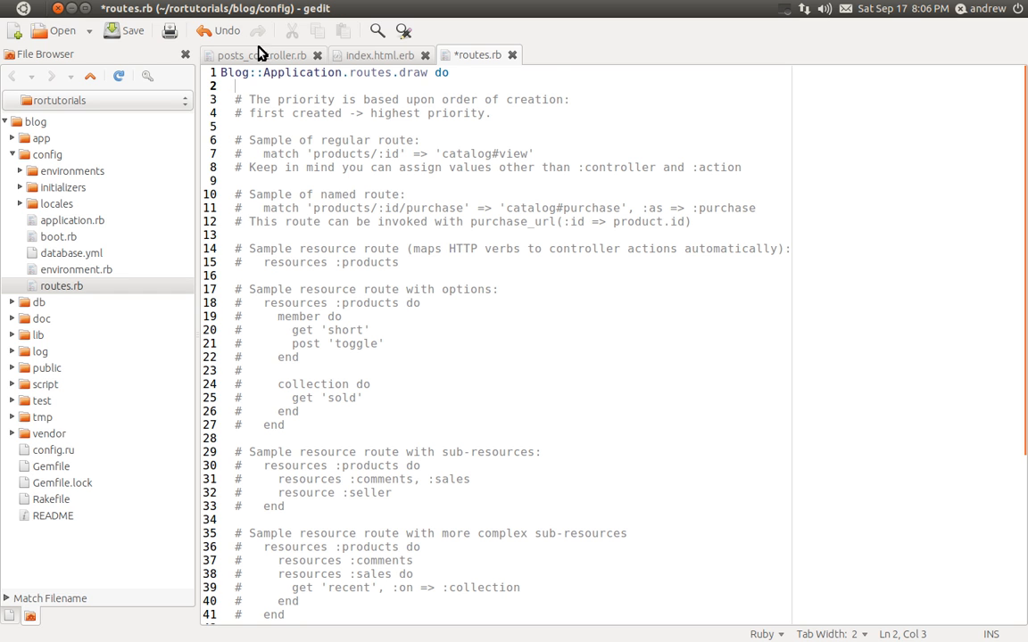
mouse_move(261, 55)
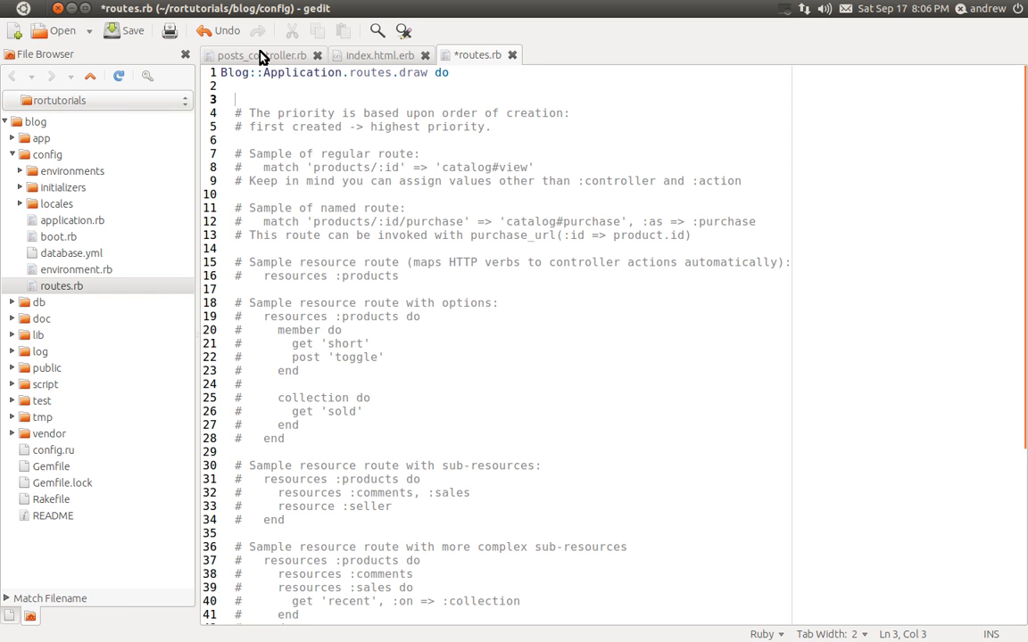
text(resour)
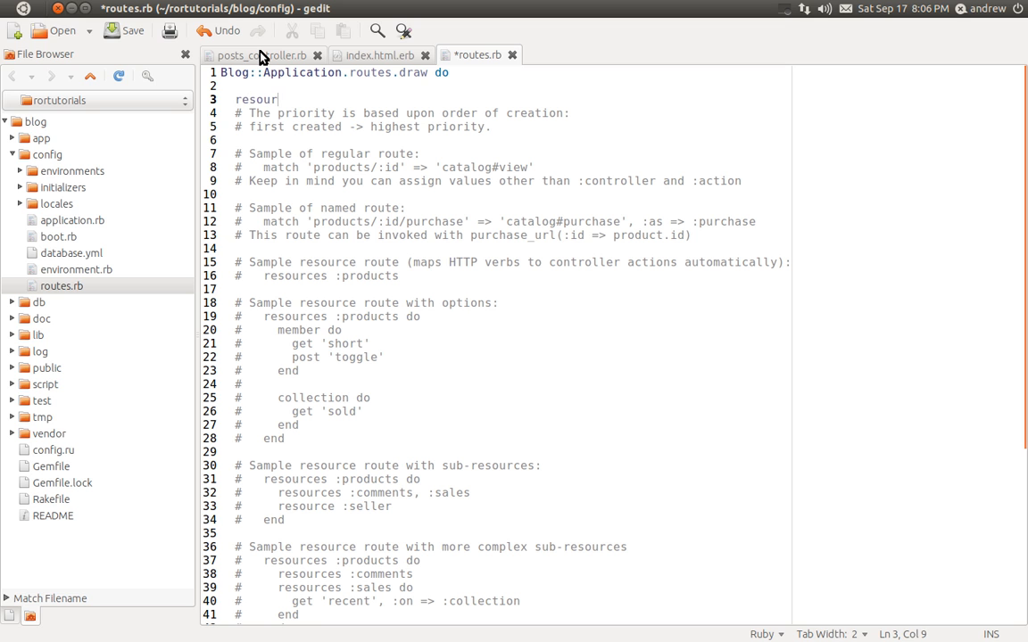
text(ces :)
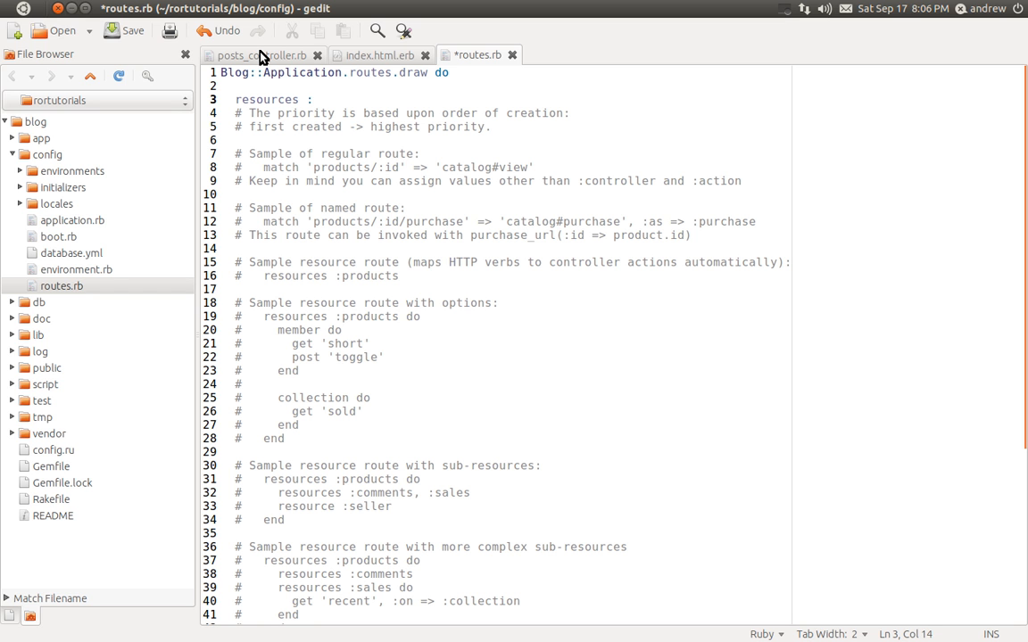
text(:posts)
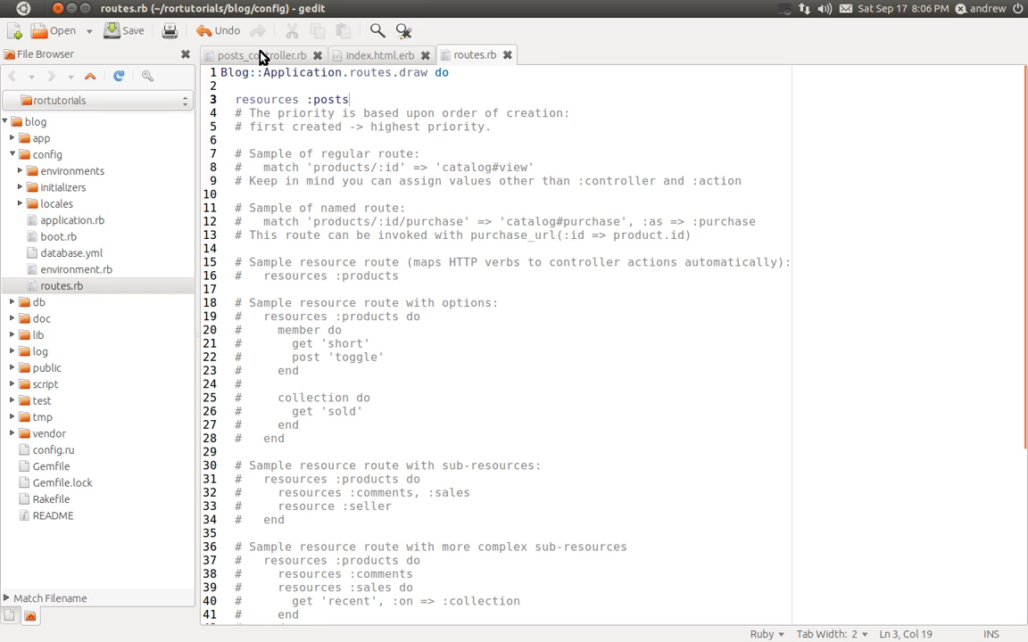
- Switch between posts_controller.rb and routes.rb, ending on the controller's empty index action
click(258, 54)
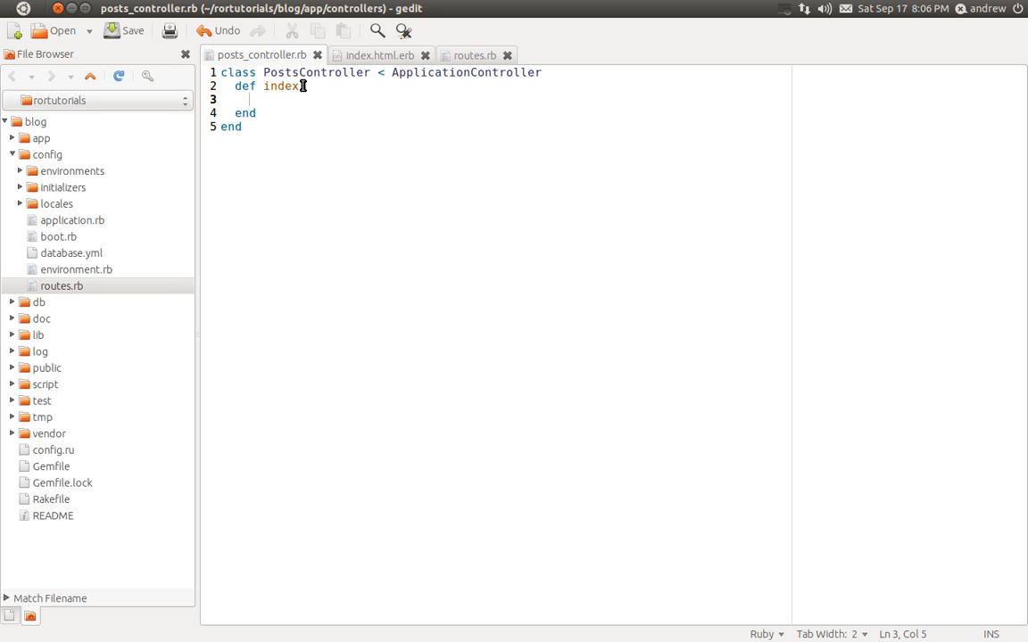
click(471, 53)
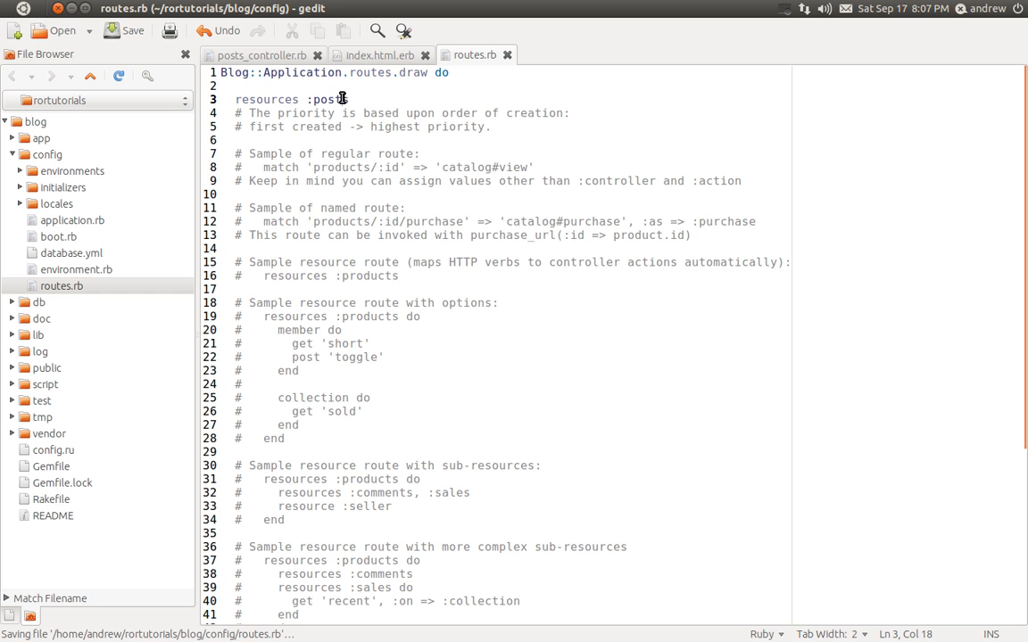
click(259, 54)
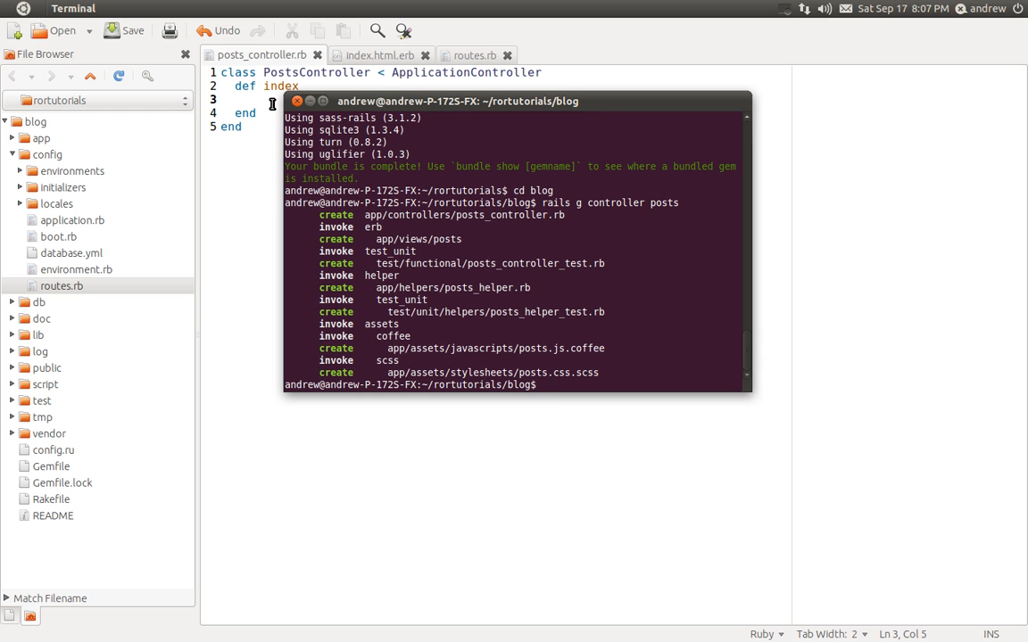
- Run rails server to boot WEBrick on port 3000, then bring Firefox to the front
text(rails ser)
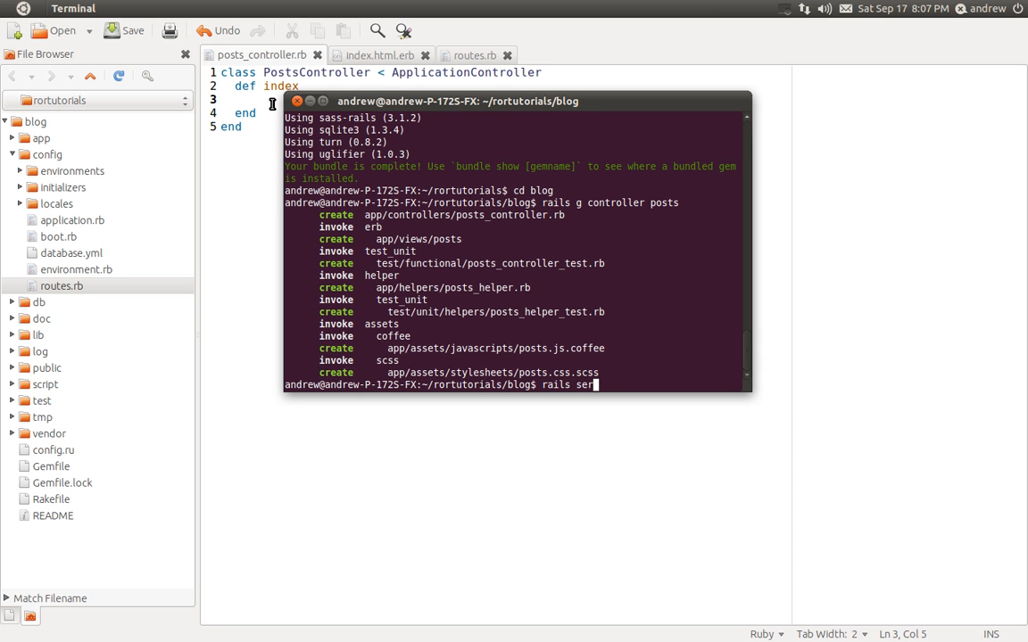
text(v)
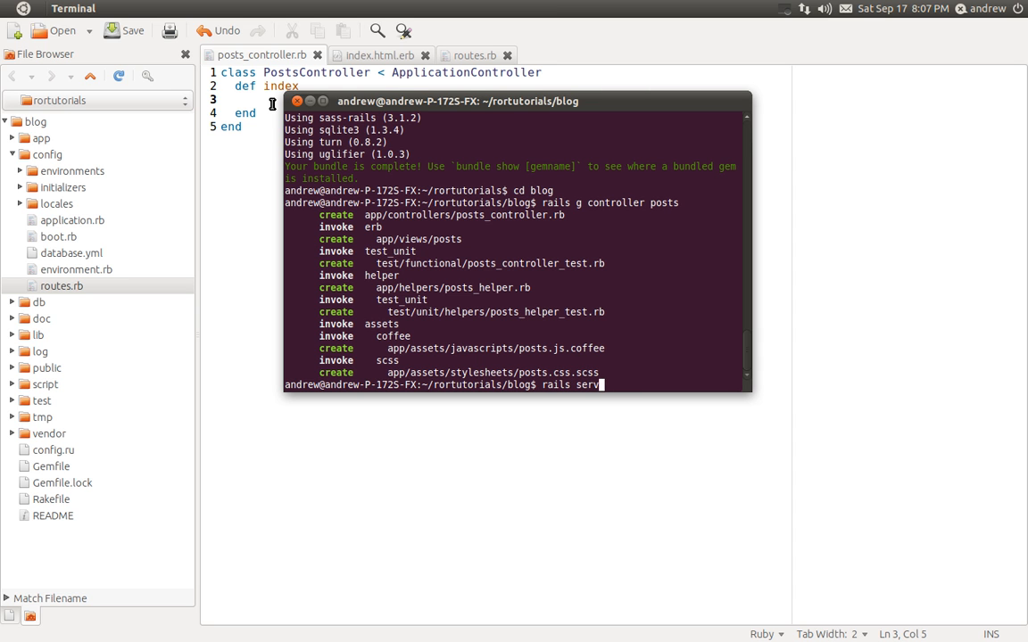
key(BackSpace)
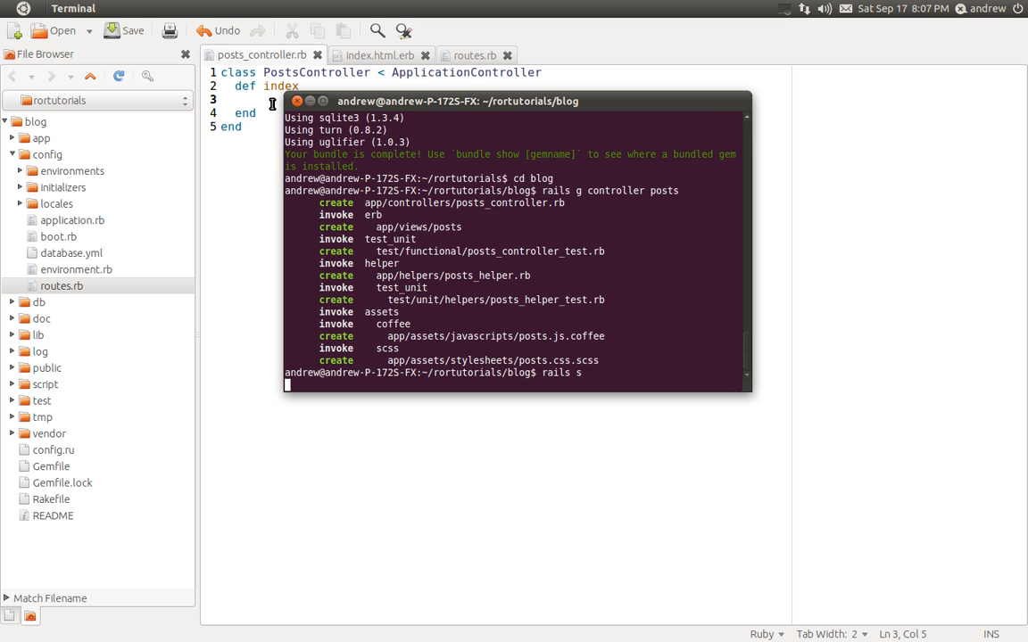
key(Return)
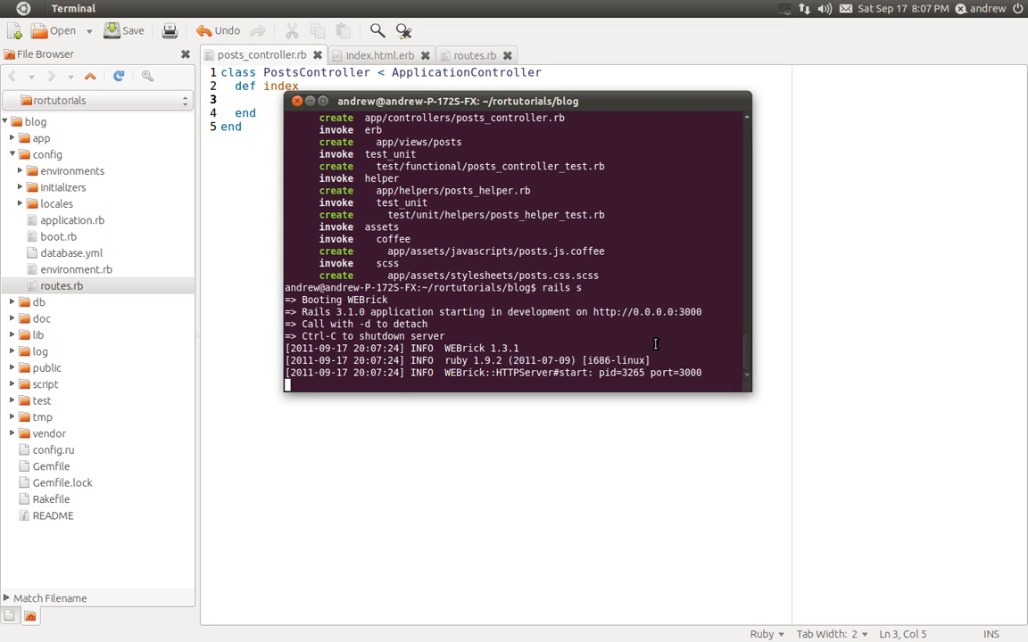
double_click(606, 310)
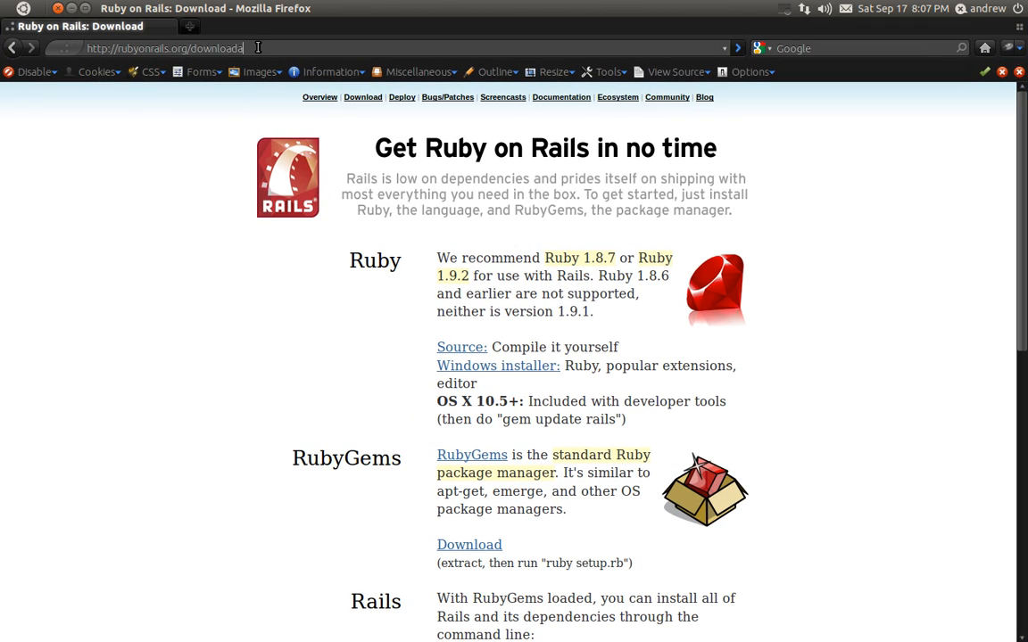
- Load localhost:3000 and expand 'About your application's environment' showing Ruby 1.9.2 and Rails 3.1.0
text(localhost:3000/)
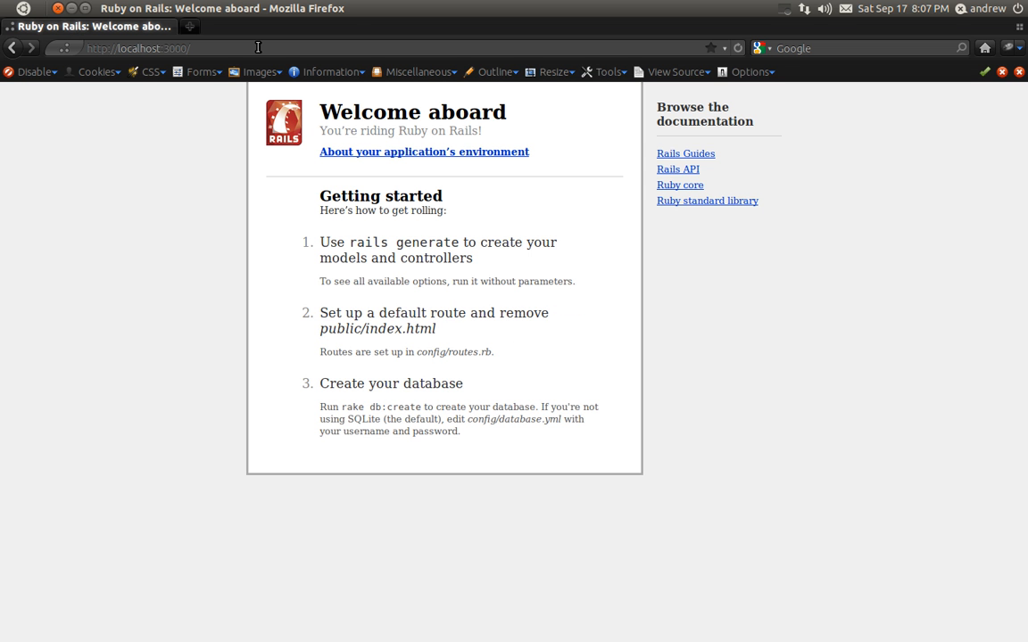
mouse_move(411, 415)
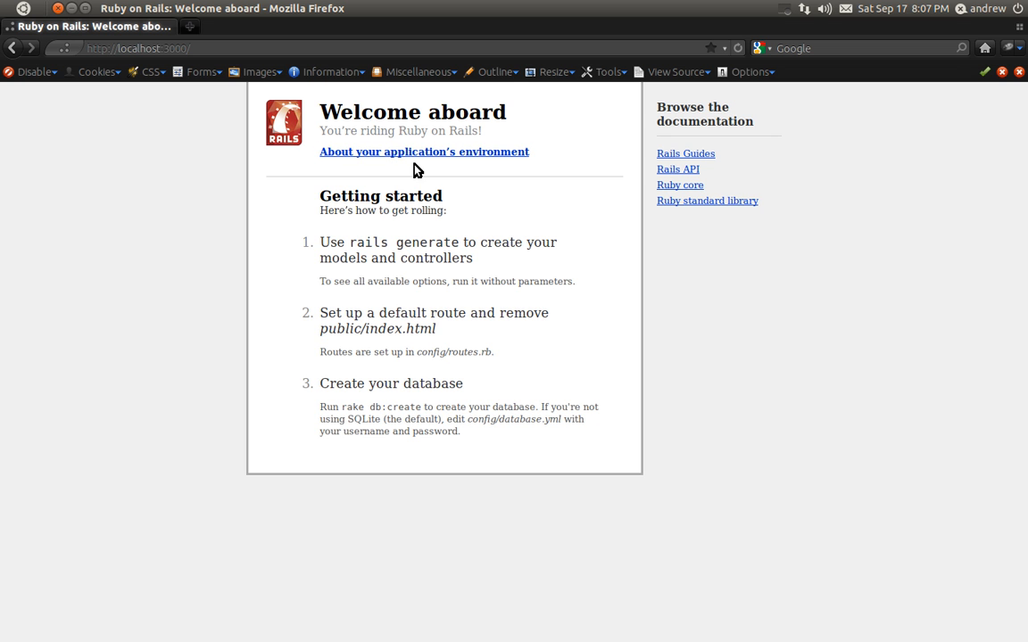
click(425, 150)
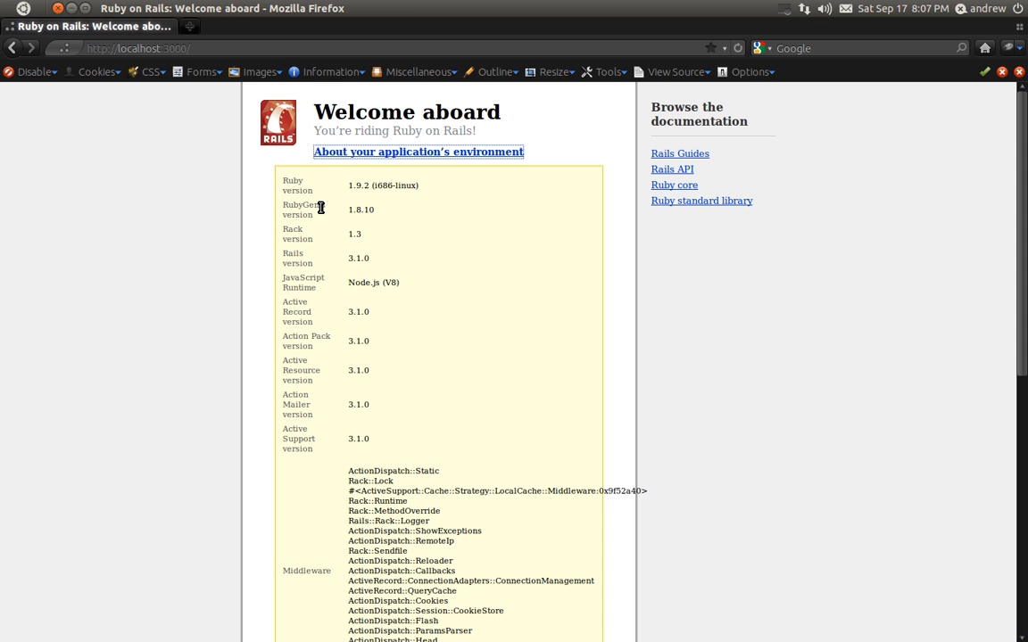
mouse_move(360, 210)
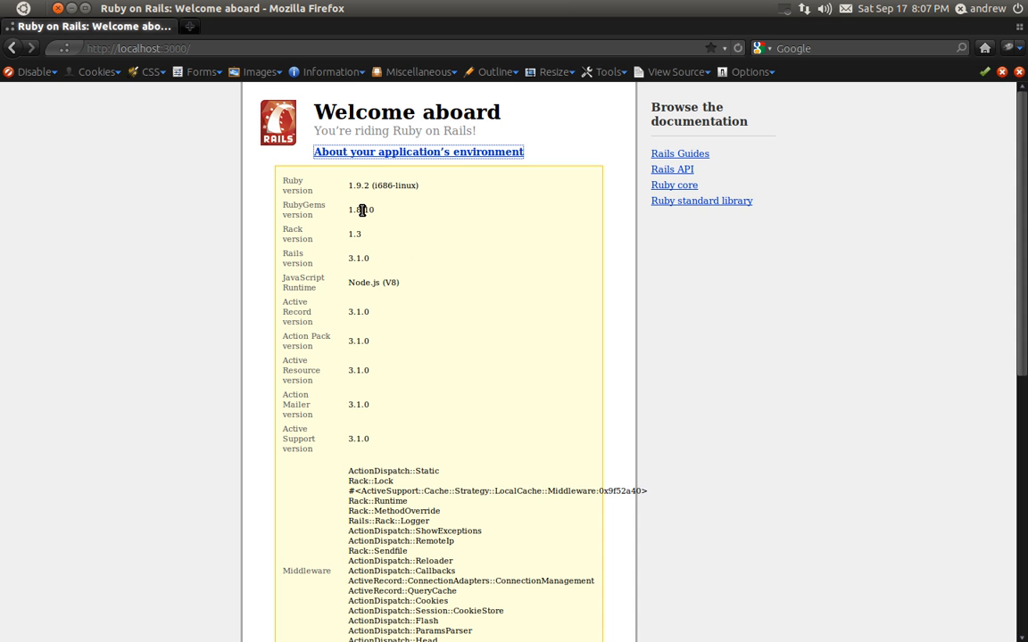
mouse_move(361, 259)
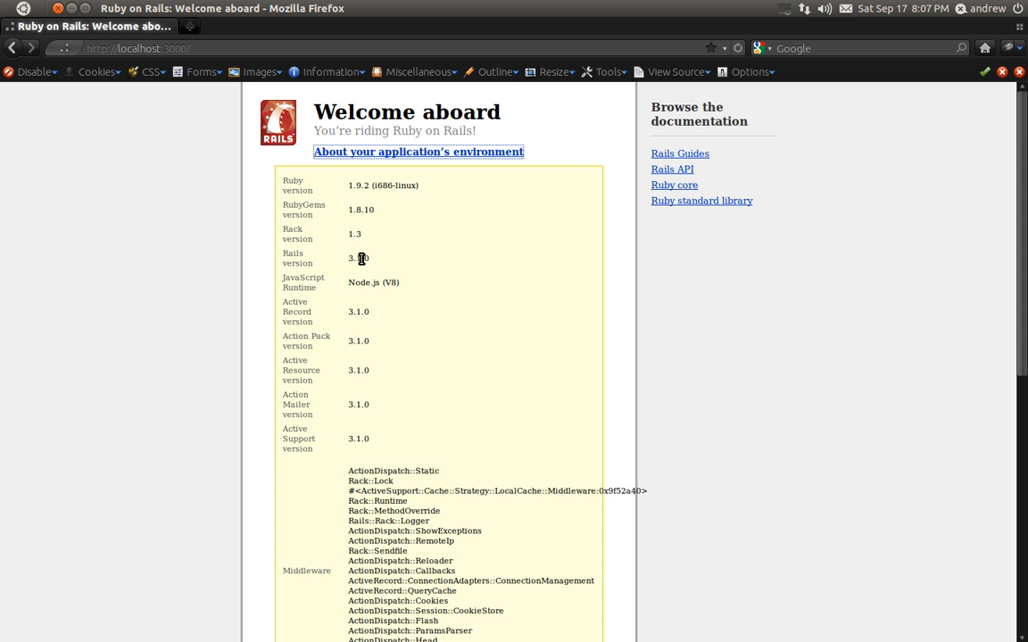
mouse_move(437, 355)
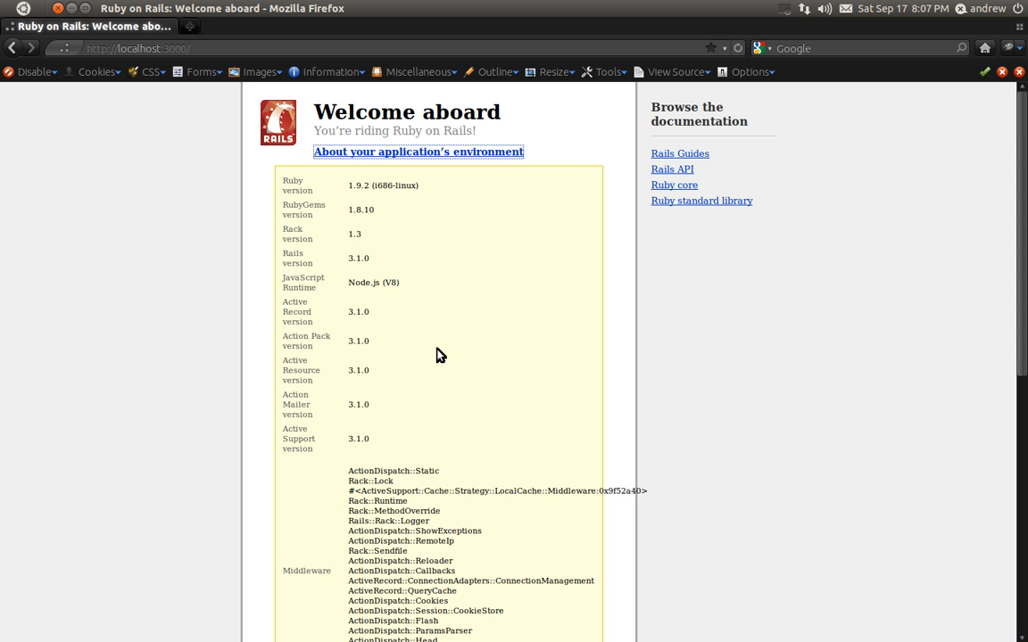
click(239, 48)
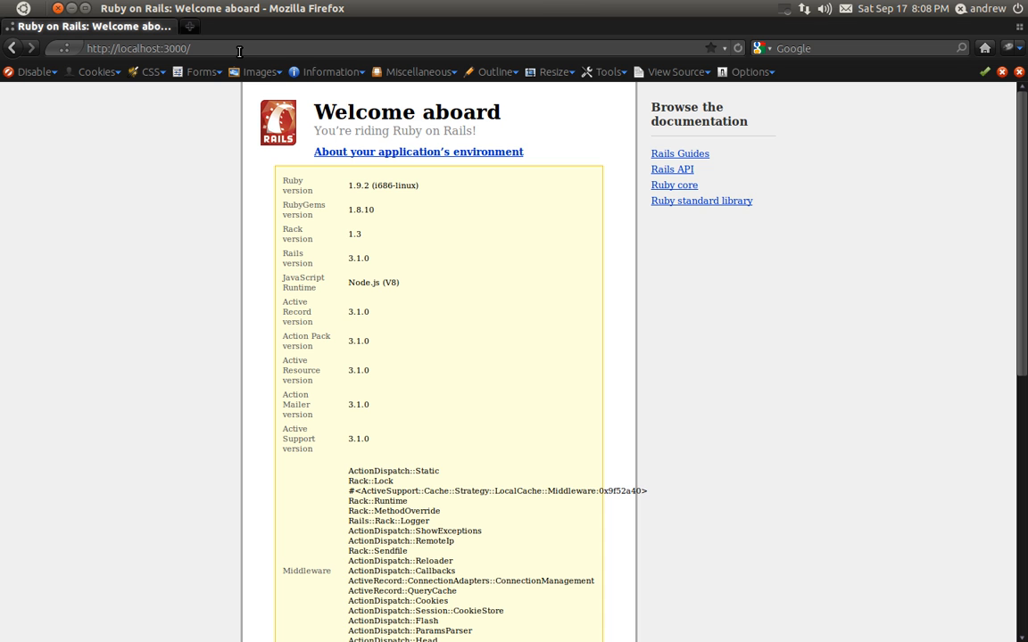
- Navigate to localhost:3000/posts showing Our Blog and Hello, World!, then view its source
text(/posts)
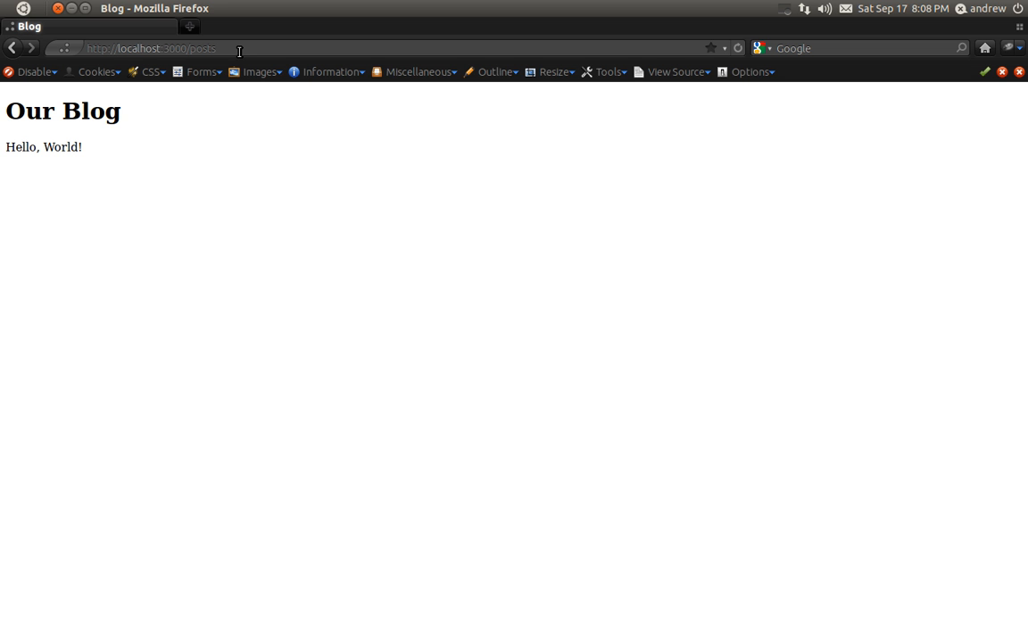
click(667, 72)
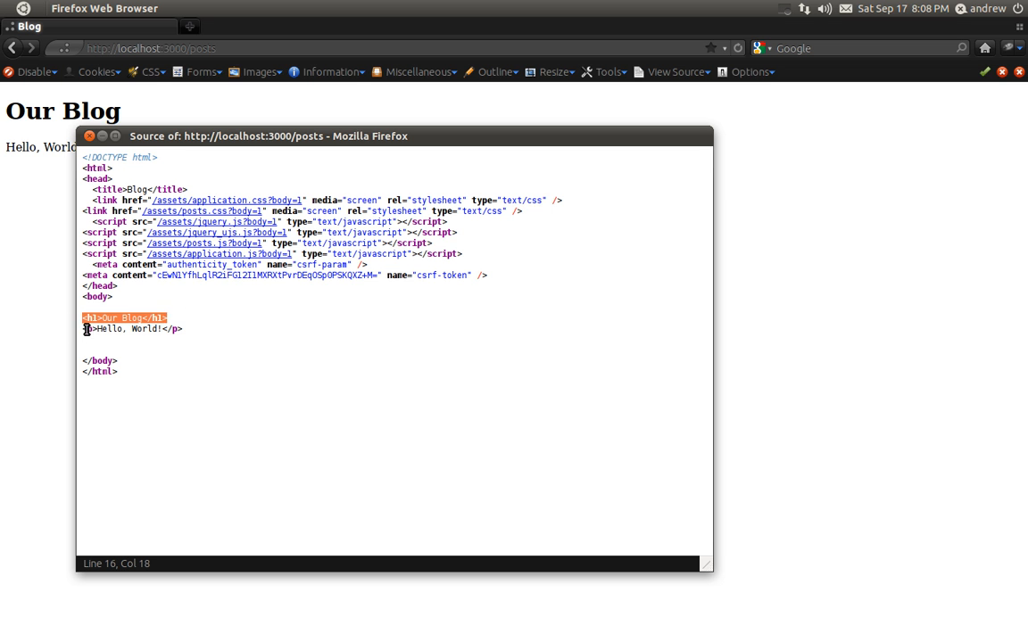
- Review the Our Blog heading markup in View Source and close the source window
click(132, 328)
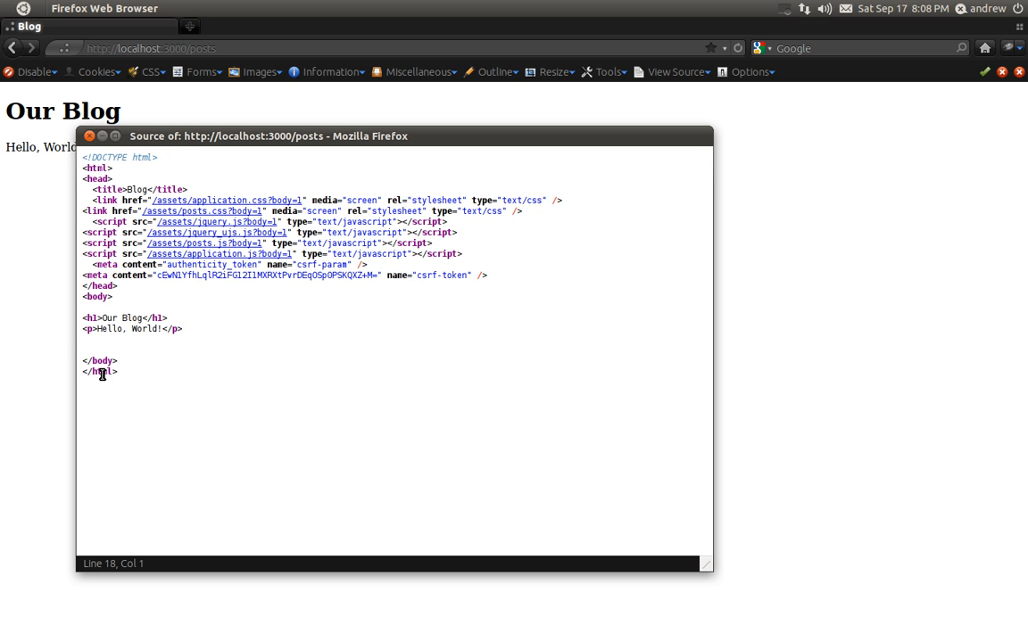
mouse_move(121, 348)
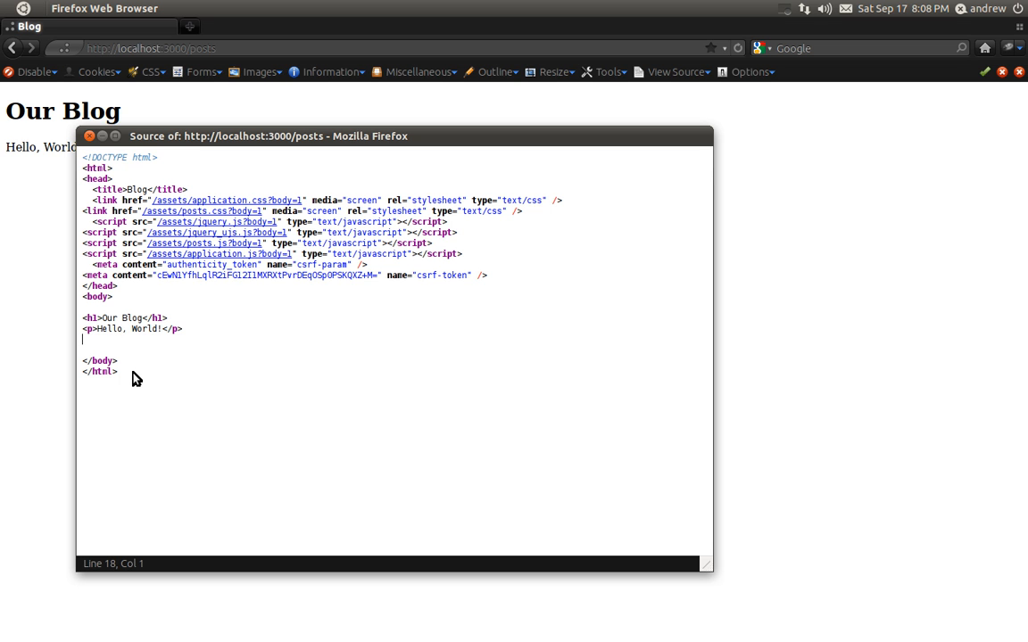
mouse_move(121, 300)
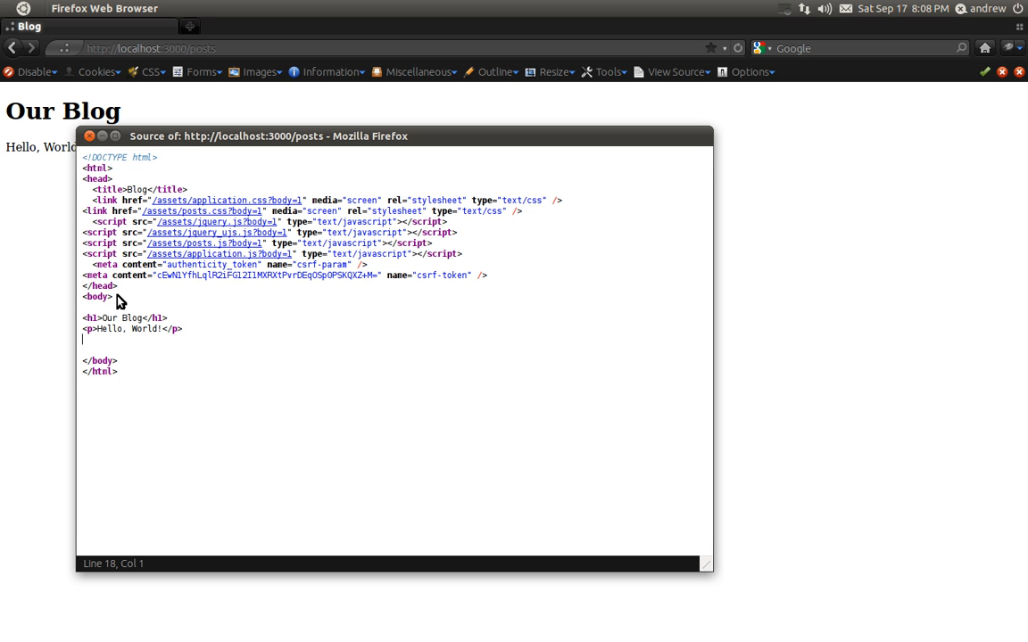
mouse_move(150, 293)
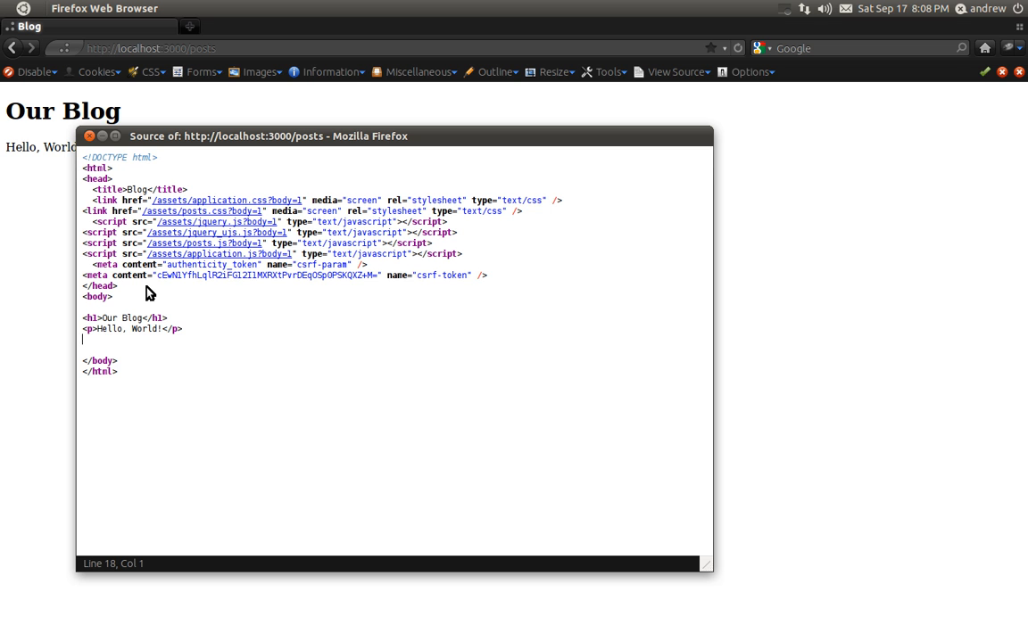
click(89, 136)
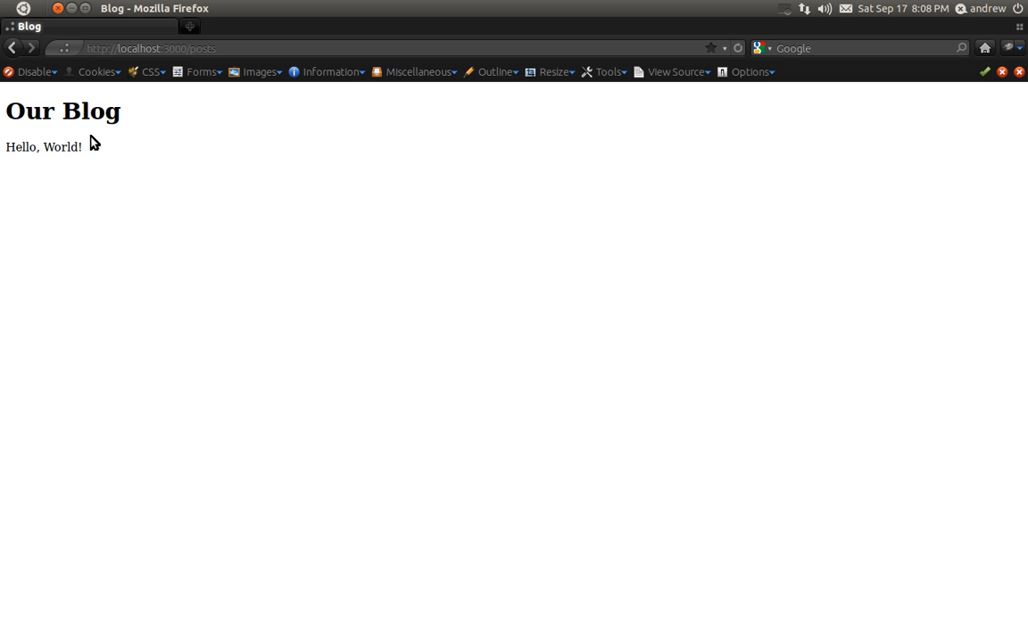